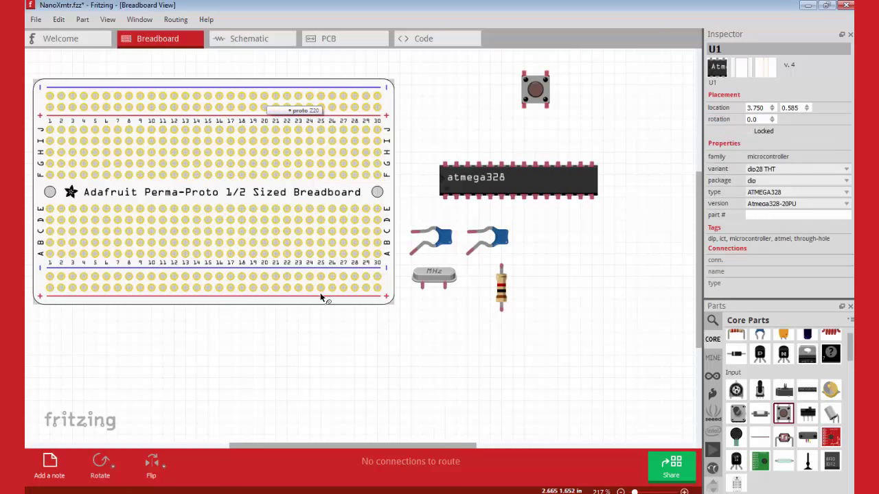
mouse_move(300, 175)
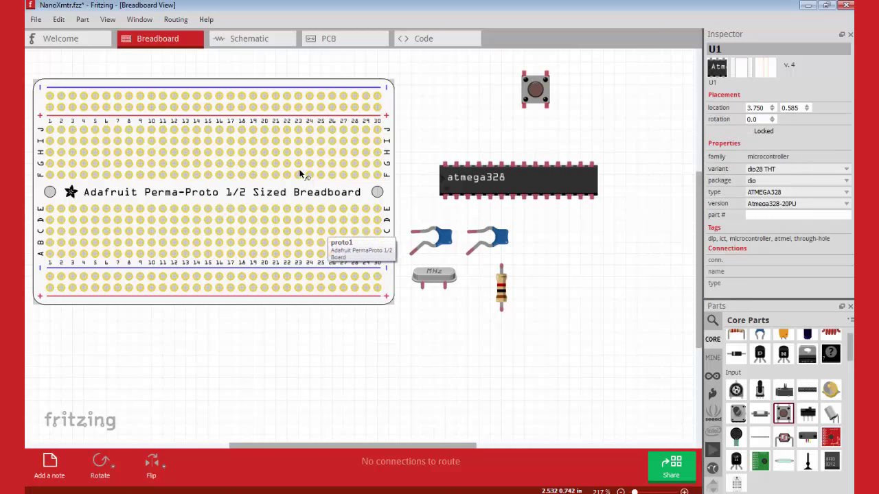
mouse_move(297, 288)
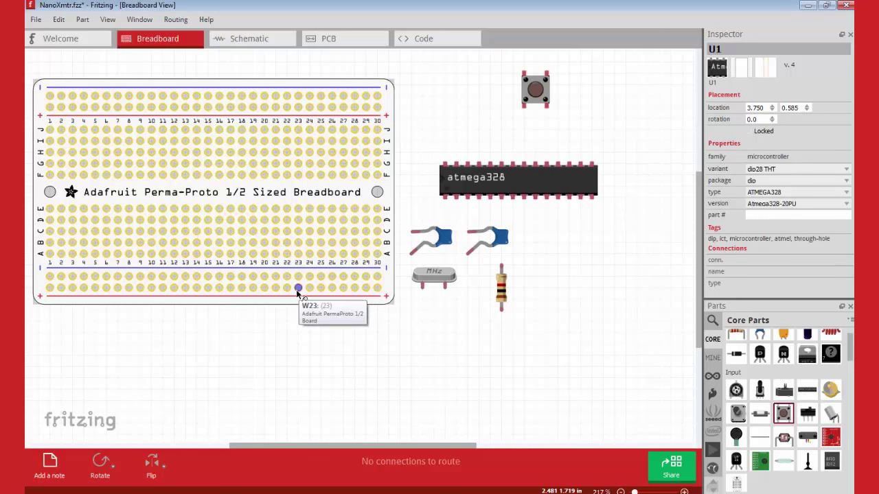
mouse_move(275, 107)
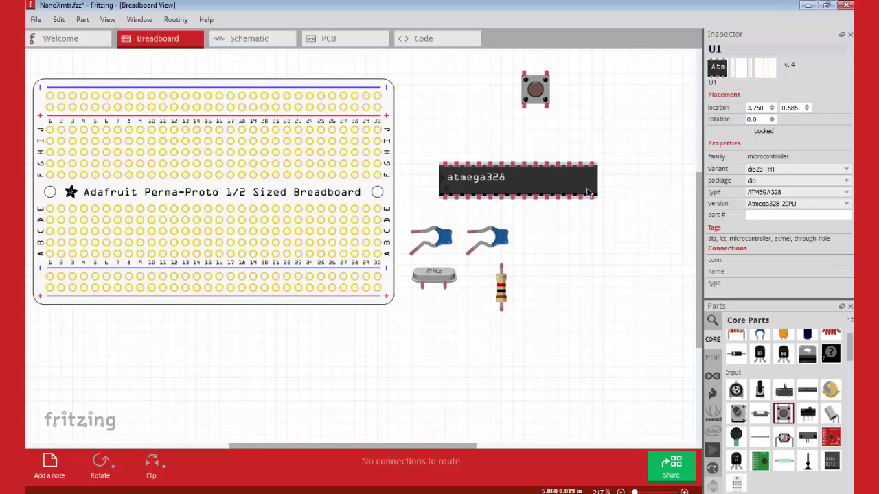
- Place the ATmega328 across the centre gap and settle the pushbutton beside its left end
drag(519, 178, 428, 167)
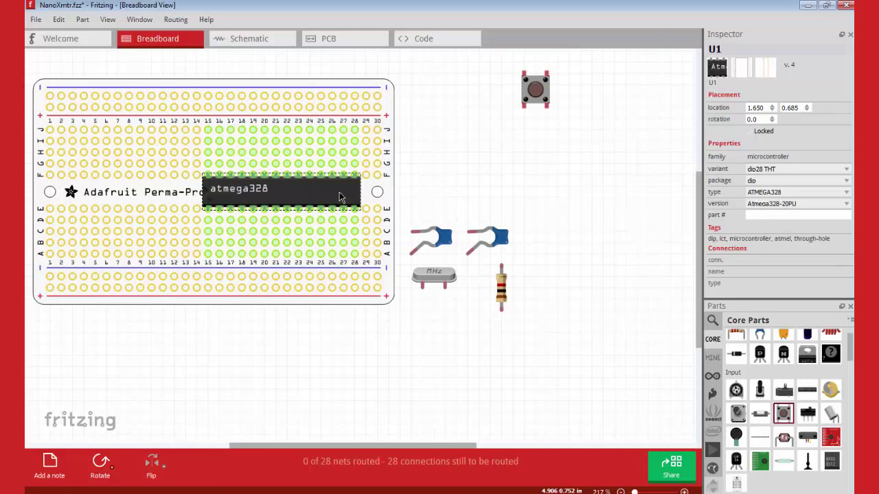
mouse_move(597, 181)
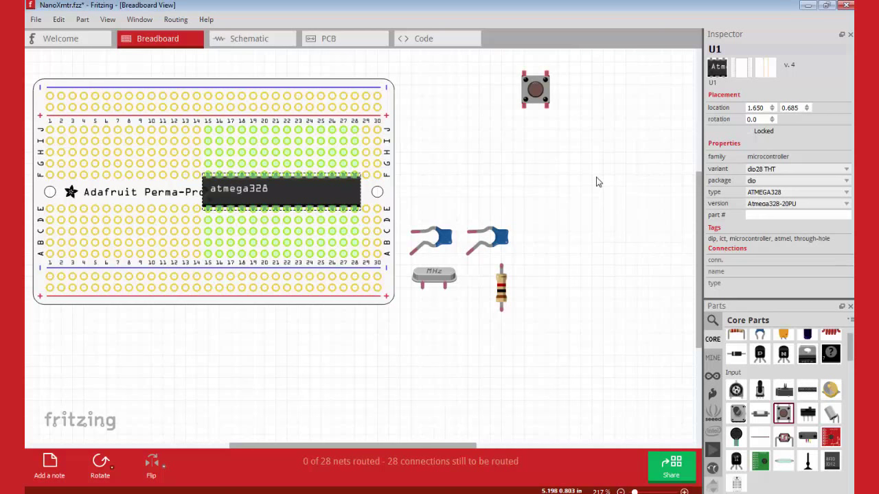
drag(536, 89, 399, 111)
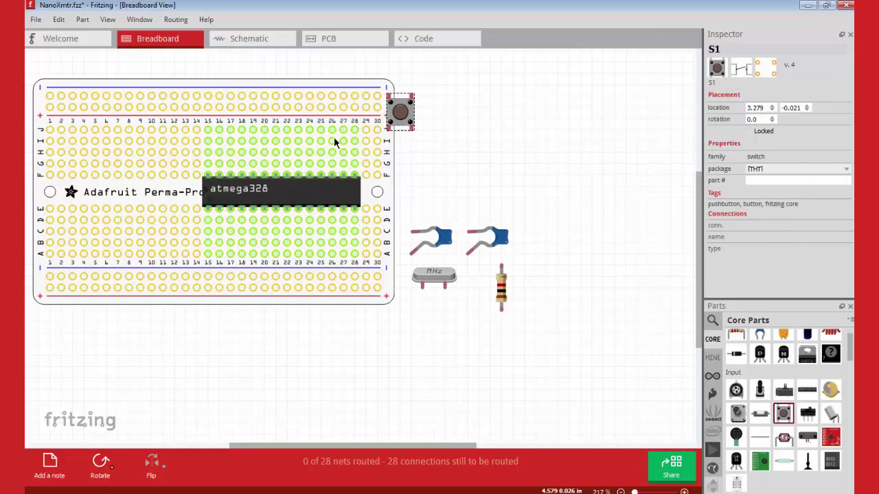
drag(401, 111, 278, 144)
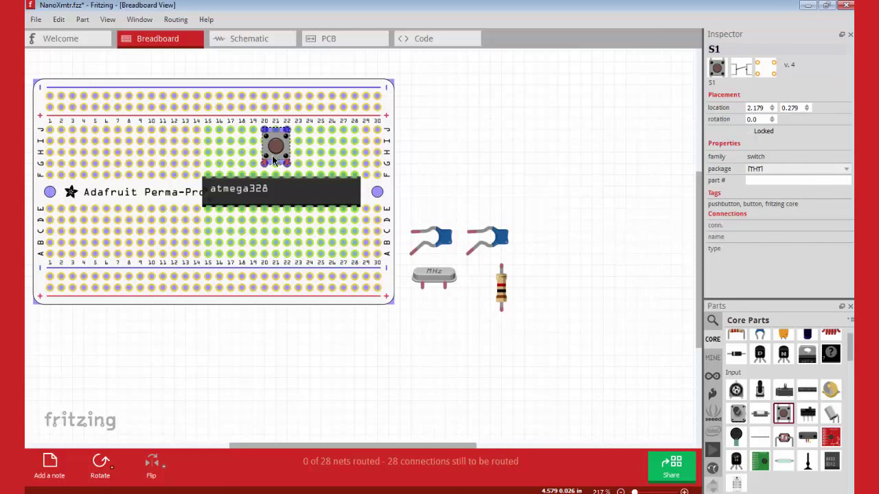
drag(276, 145, 176, 191)
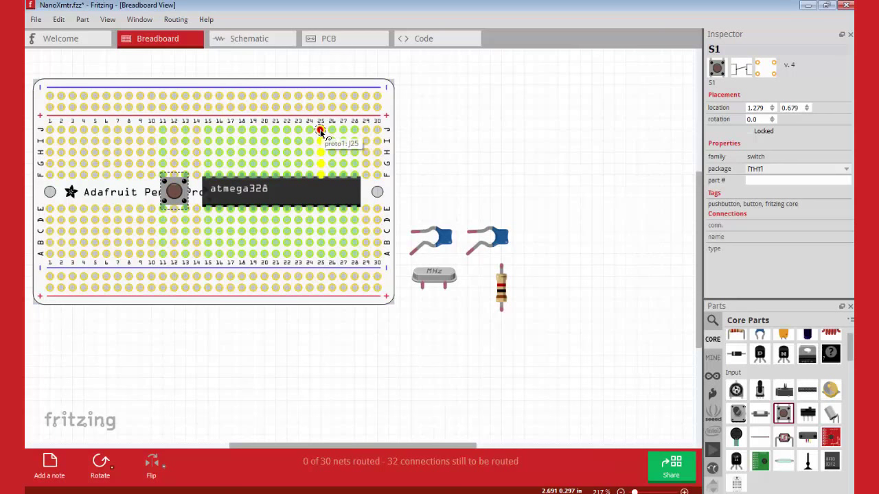
drag(321, 132, 321, 140)
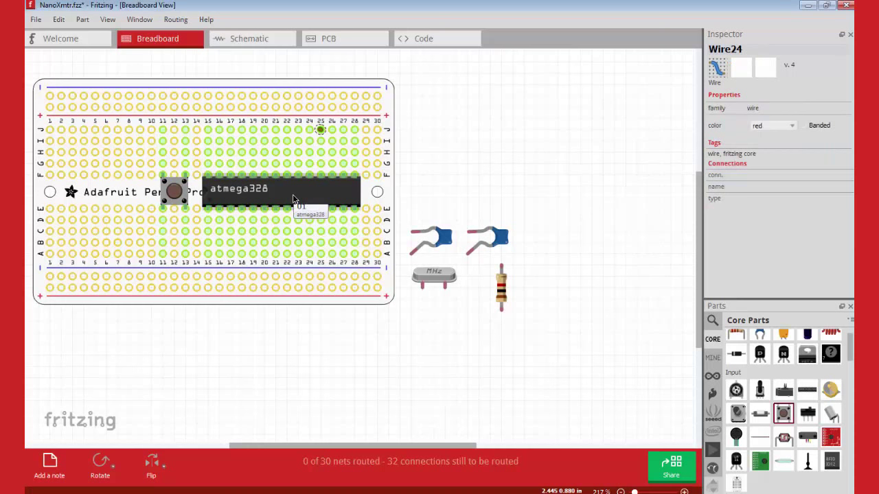
mouse_move(309, 180)
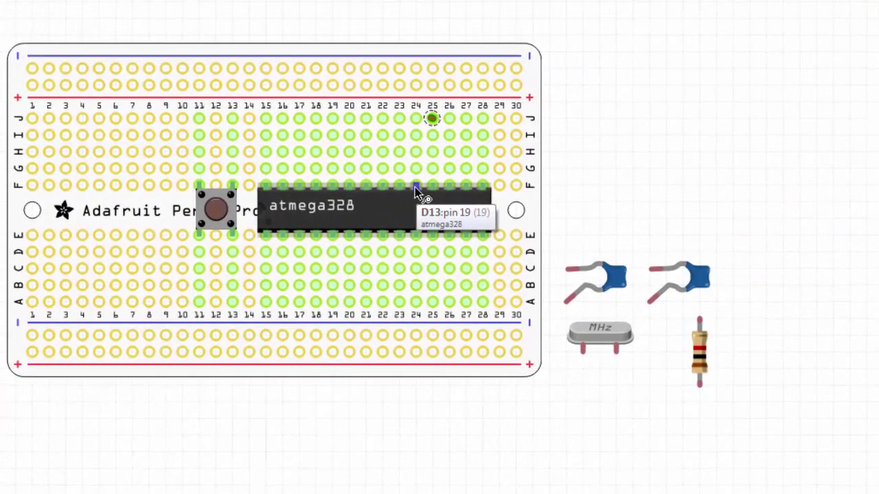
mouse_move(365, 195)
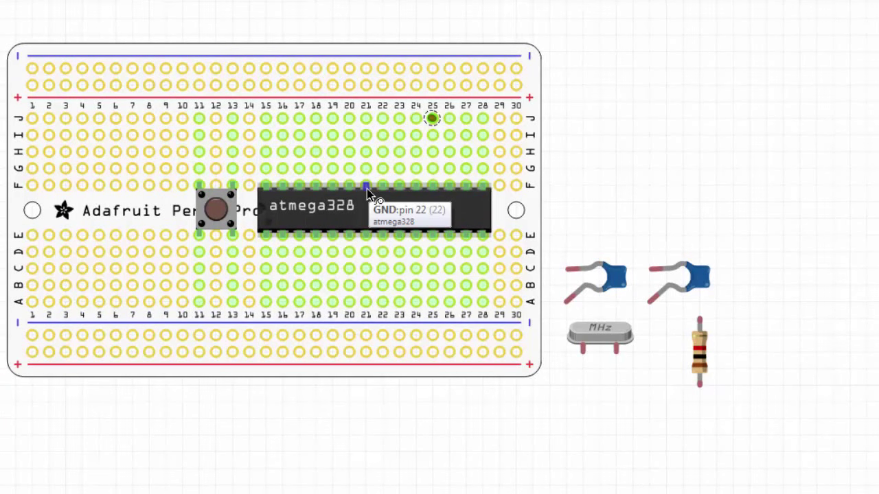
mouse_move(368, 236)
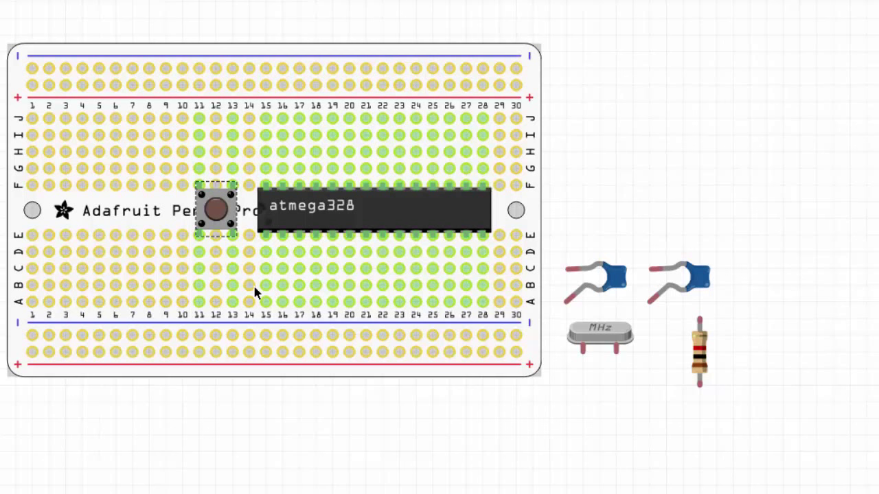
mouse_move(232, 254)
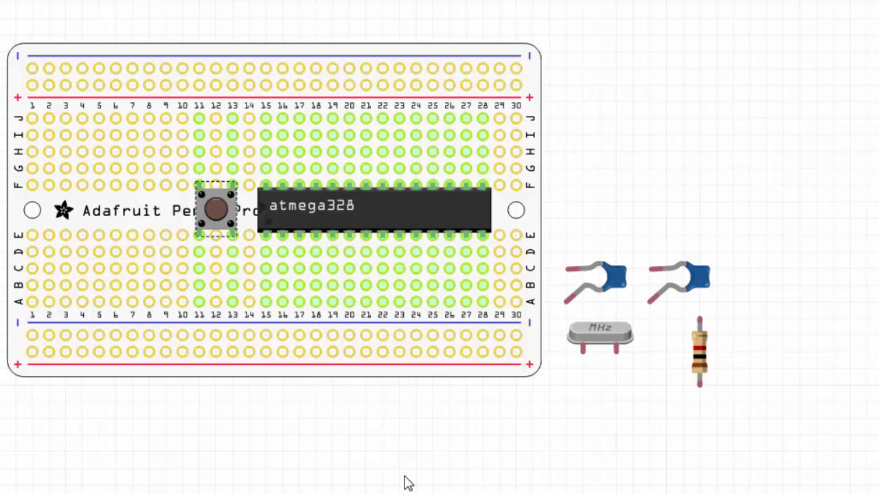
mouse_move(350, 445)
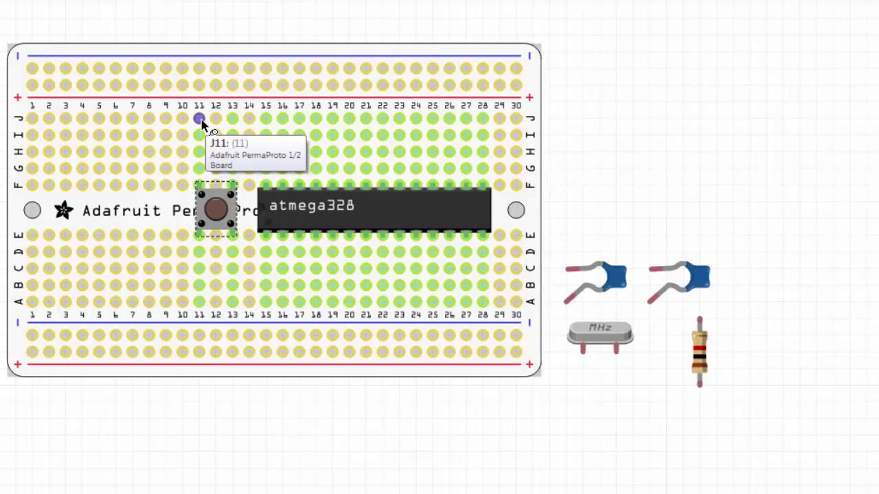
click(198, 121)
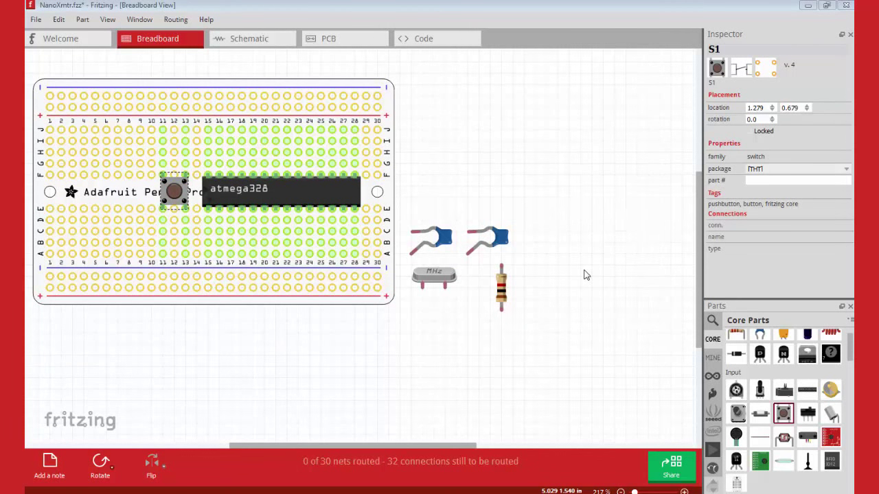
mouse_move(617, 291)
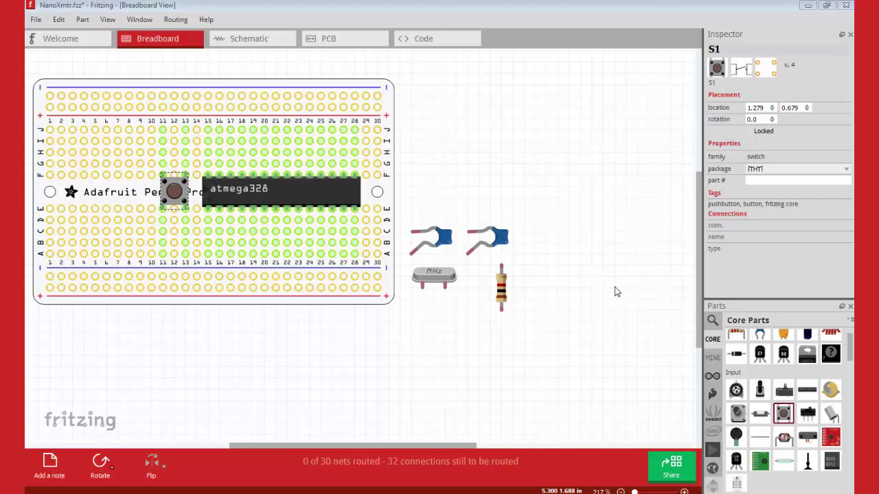
mouse_move(427, 114)
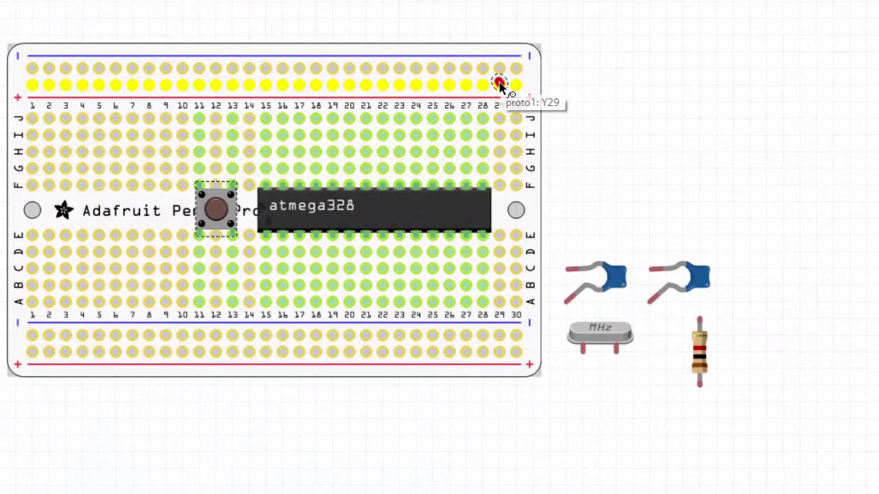
- Draw a wire down column 29 joining the top power rail to the bottom rail
drag(499, 85, 516, 152)
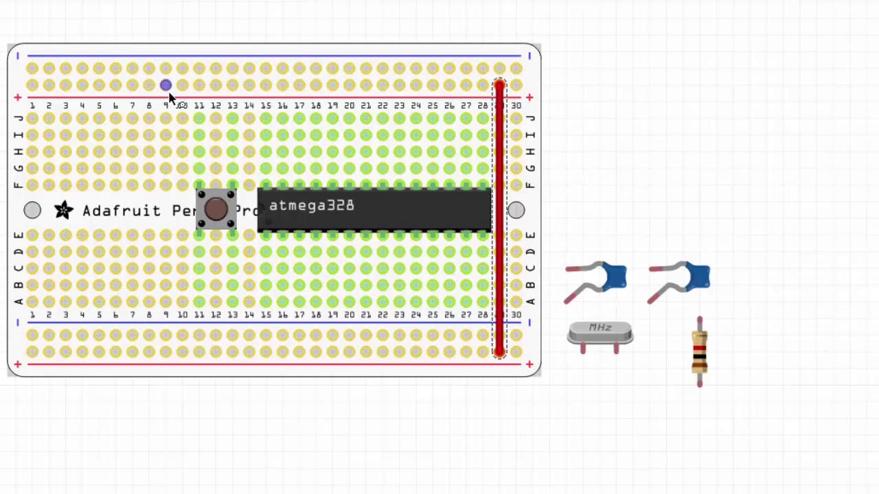
mouse_move(167, 93)
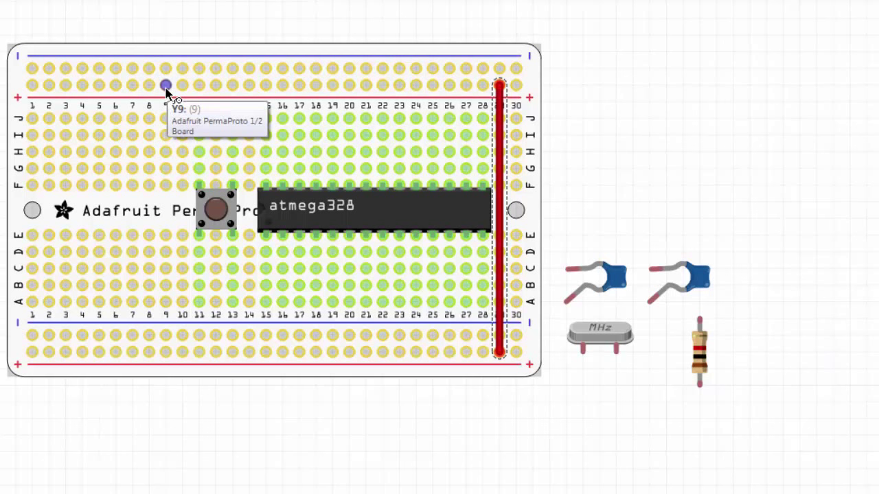
click(164, 90)
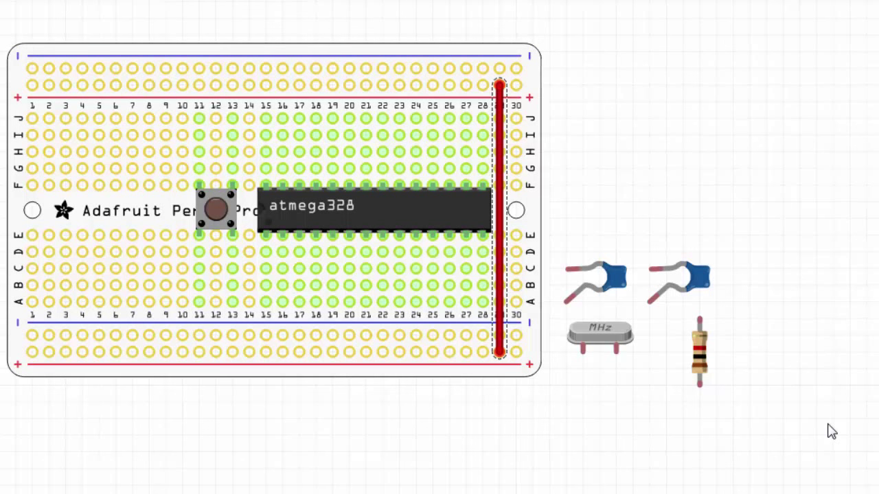
mouse_move(752, 420)
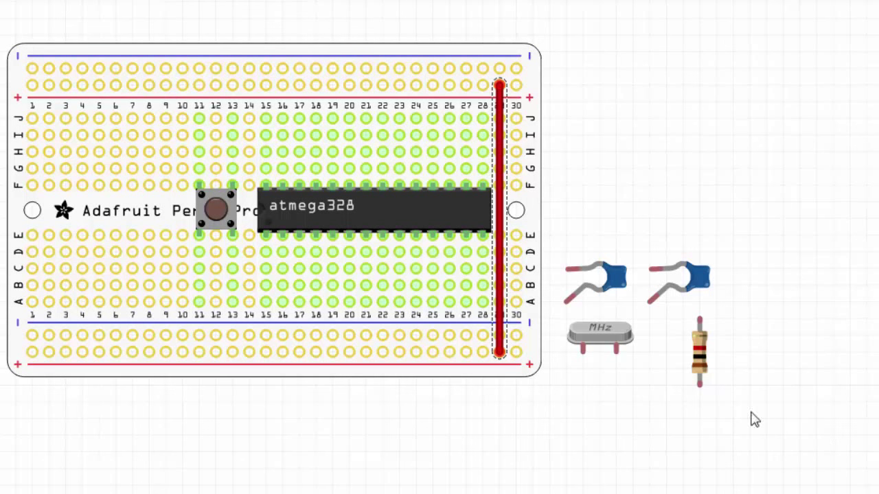
mouse_move(346, 236)
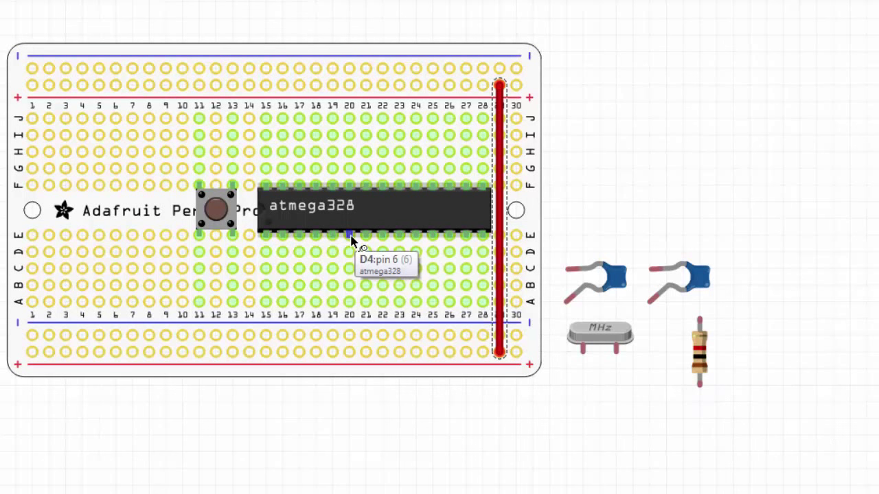
mouse_move(369, 241)
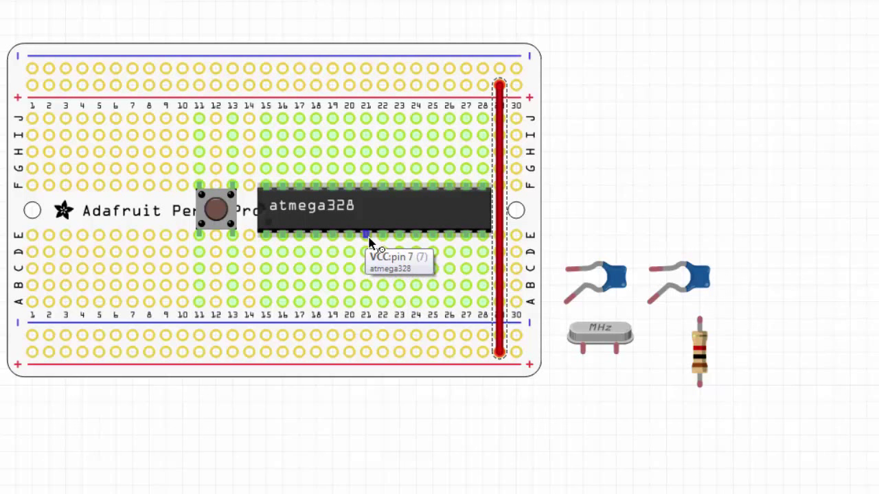
mouse_move(365, 286)
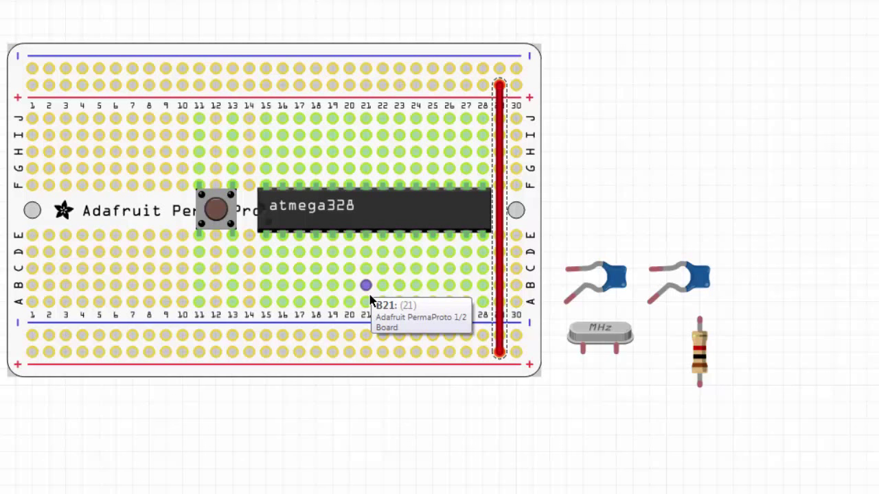
mouse_move(365, 302)
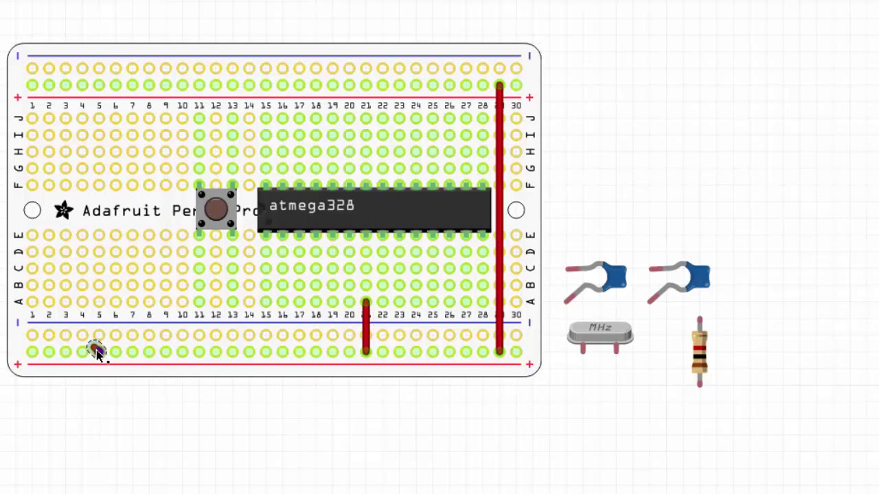
mouse_move(365, 236)
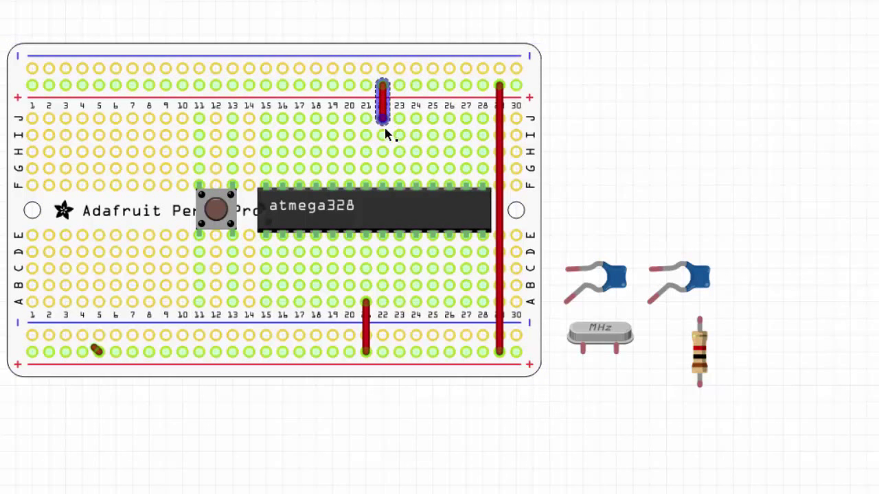
mouse_move(384, 191)
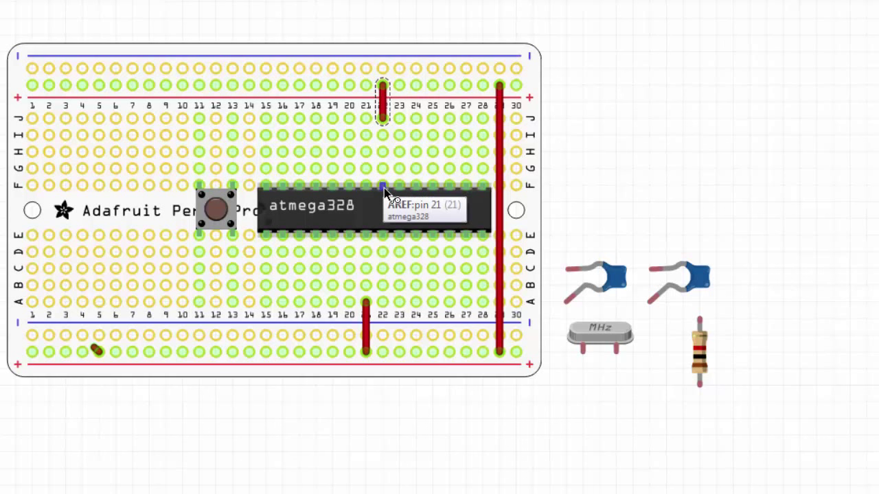
mouse_move(393, 199)
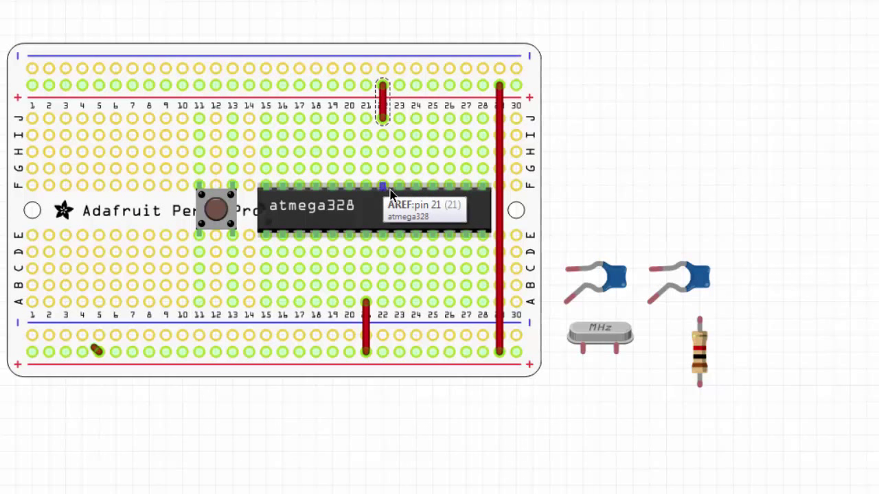
mouse_move(399, 192)
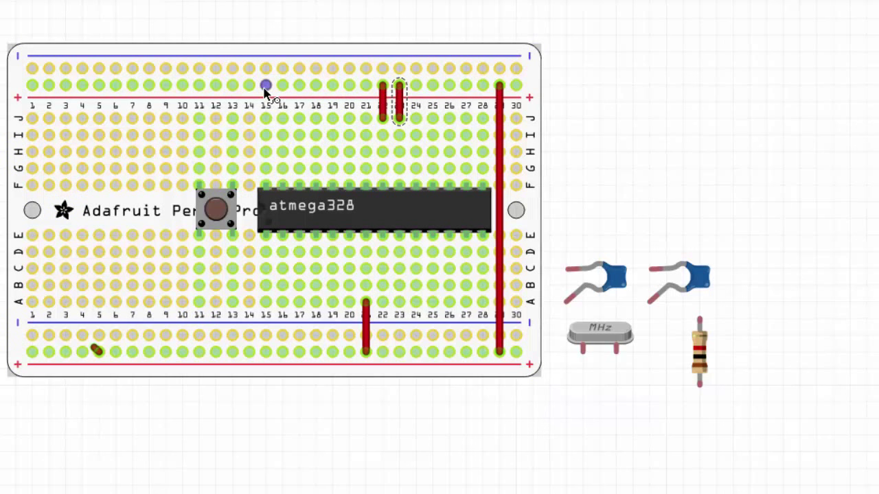
mouse_move(267, 90)
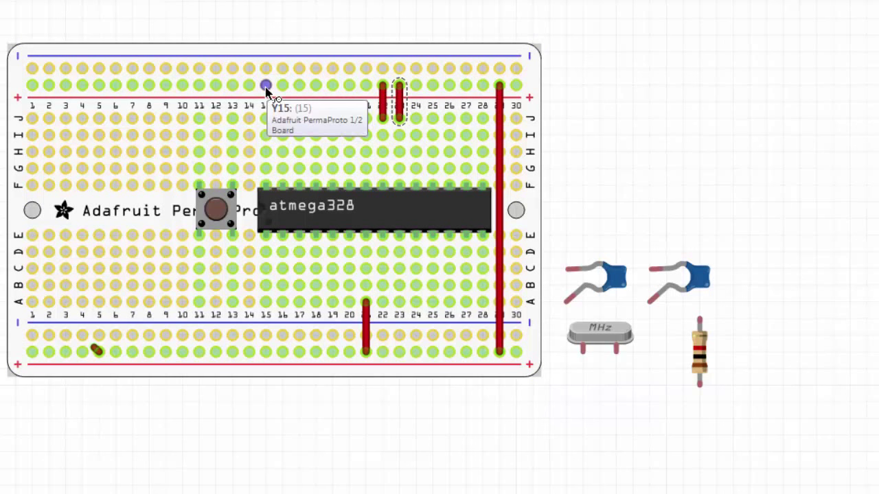
- Select a hole near the top rail to continue the red jumper wiring
click(264, 87)
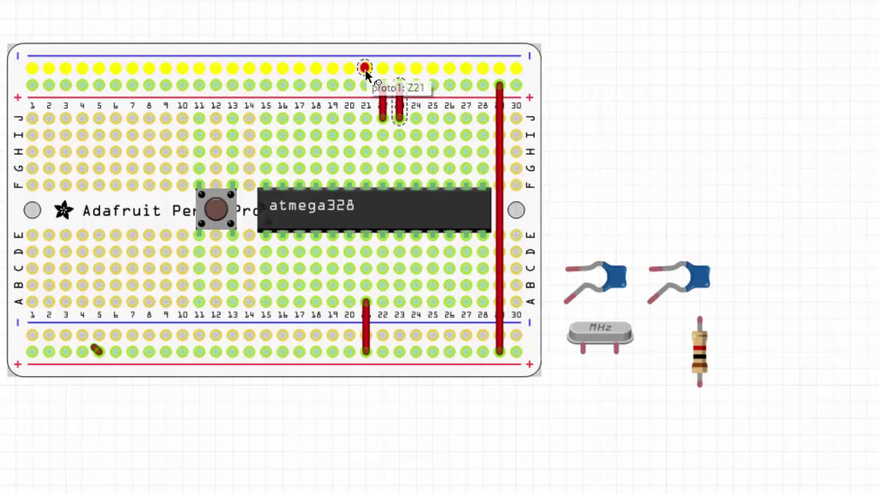
- Run a wire from the top rail at column 21 and colour the chip-crossing wire yellow
click(364, 69)
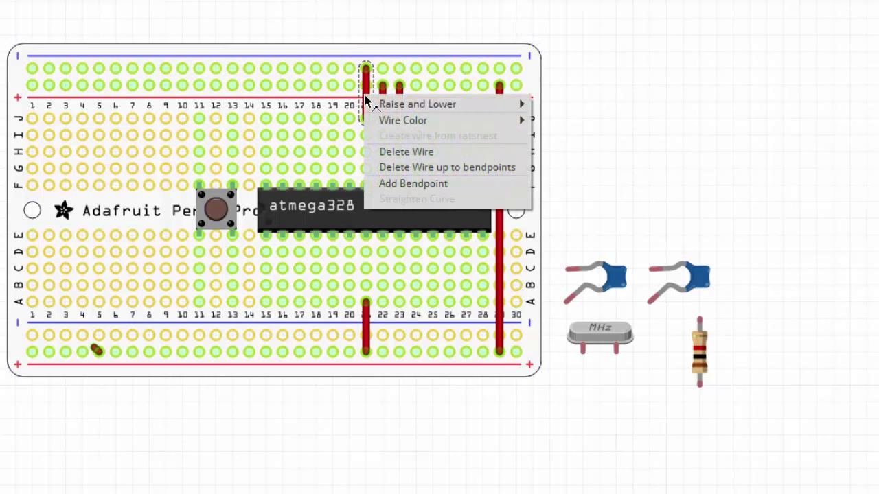
mouse_move(403, 121)
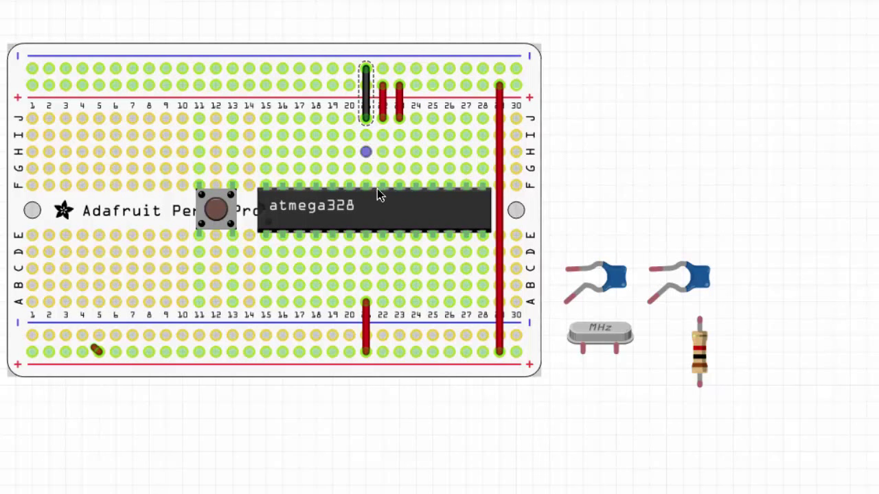
mouse_move(368, 192)
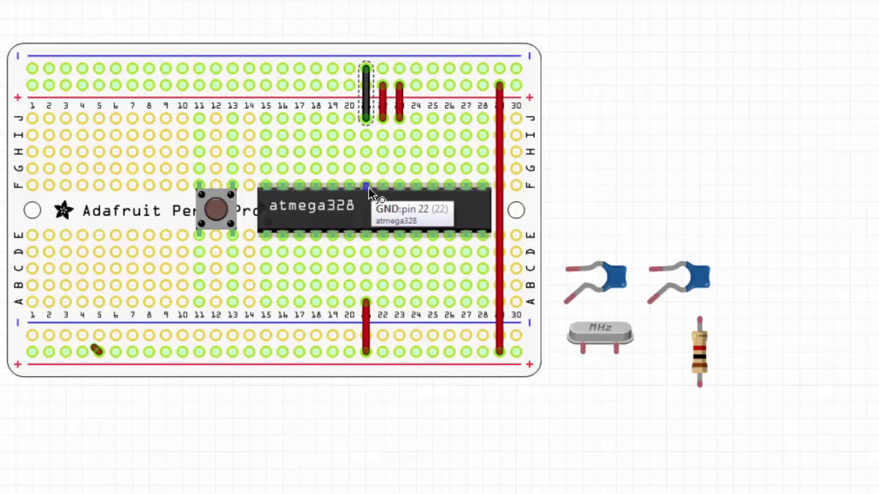
mouse_move(386, 240)
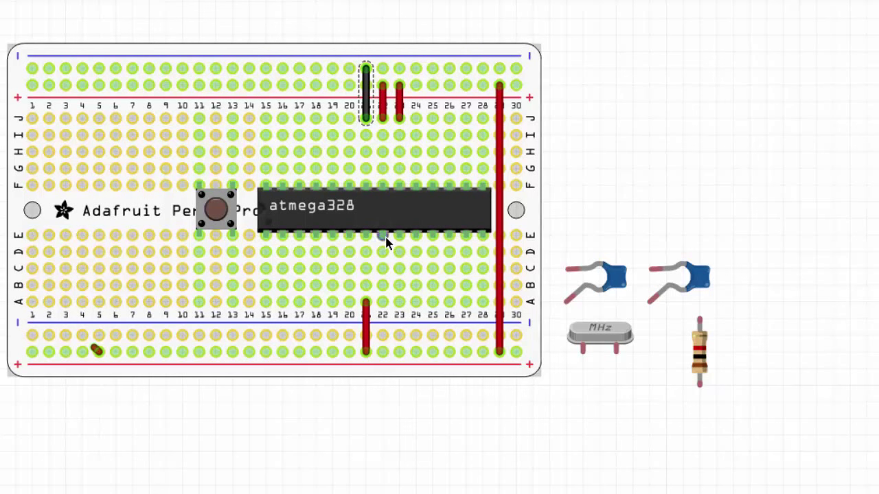
mouse_move(381, 239)
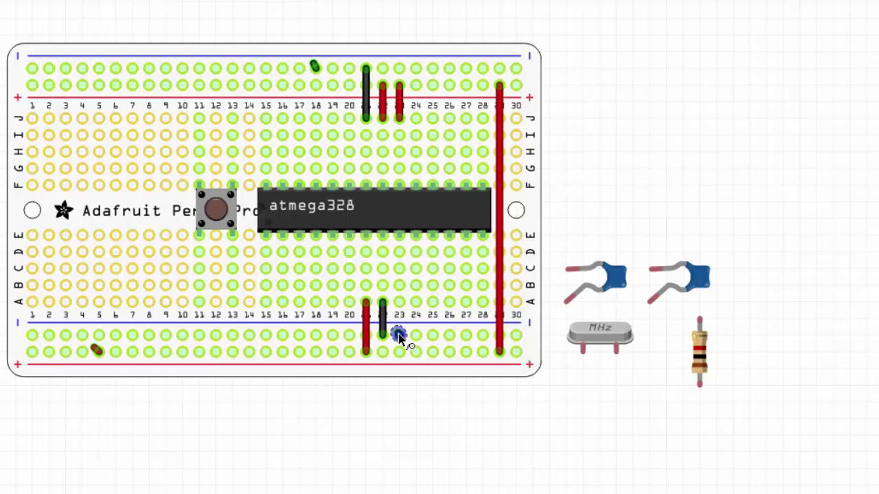
mouse_move(588, 472)
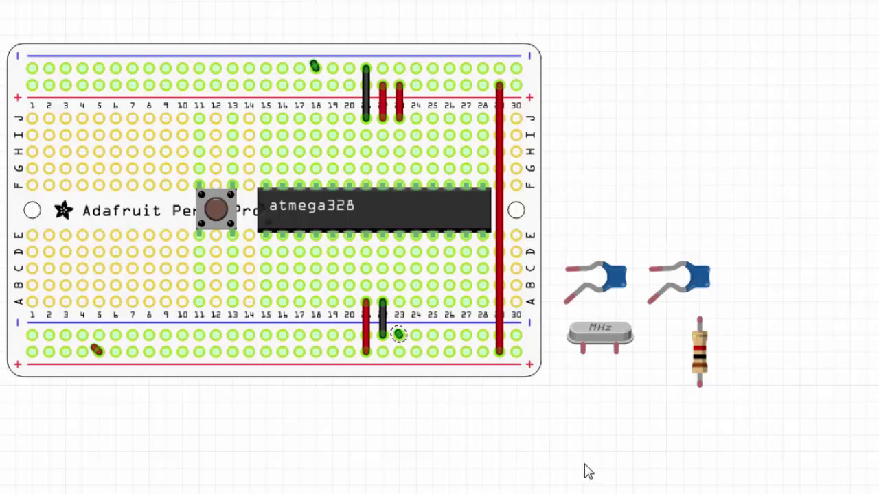
mouse_move(480, 382)
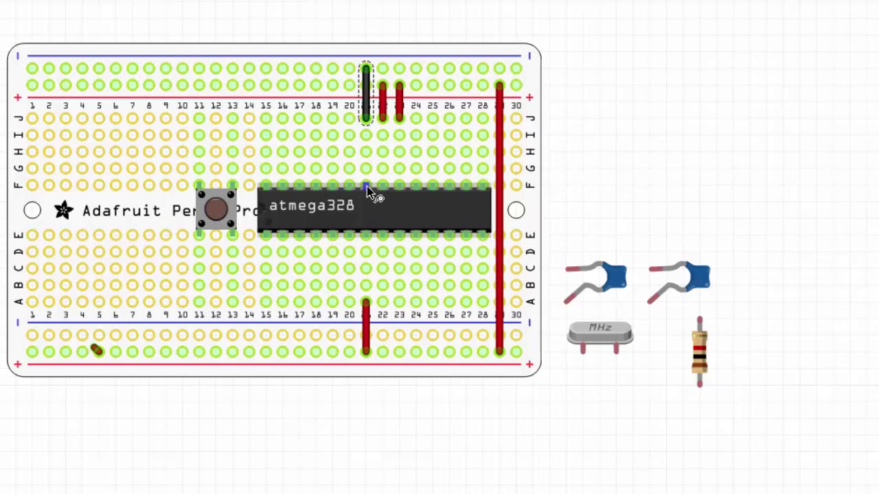
mouse_move(368, 191)
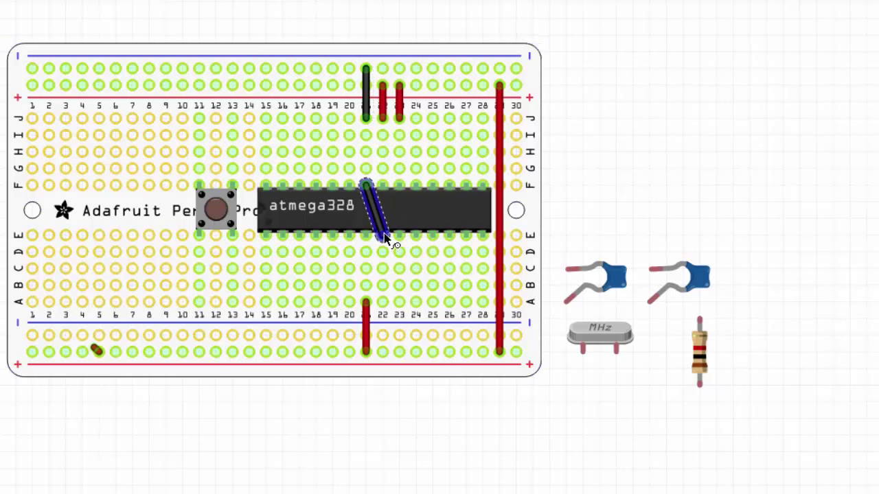
right_click(384, 236)
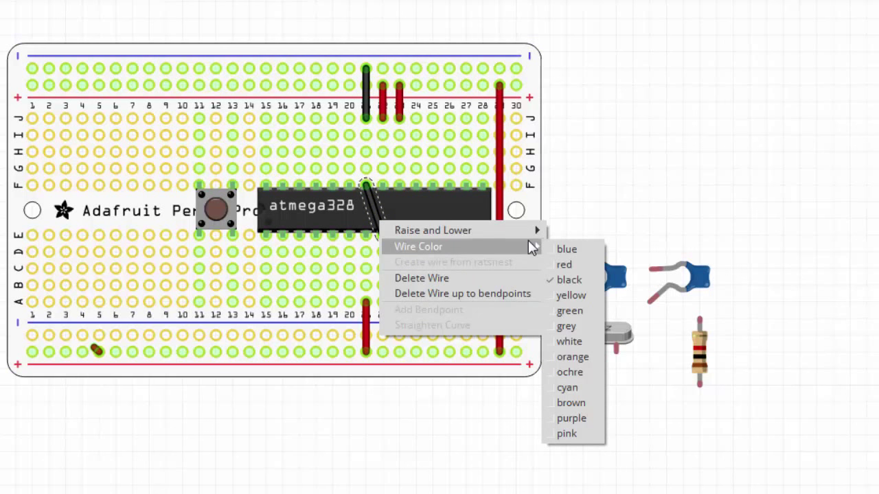
click(572, 295)
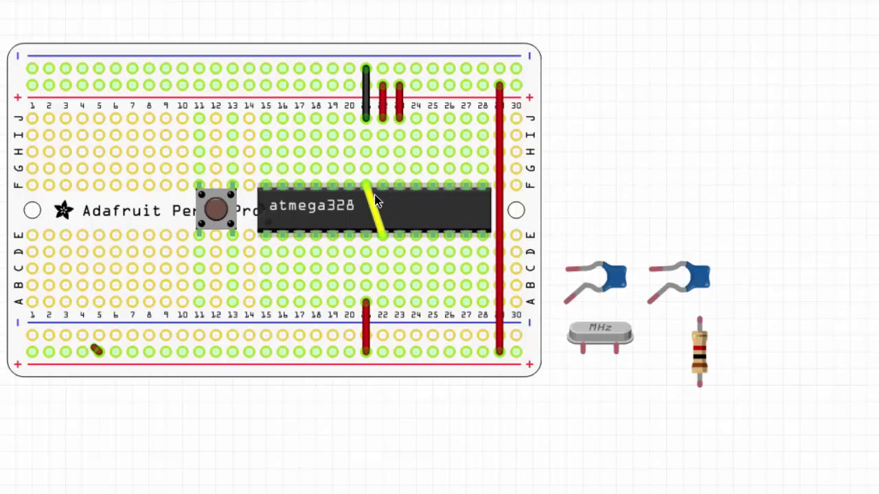
mouse_move(361, 195)
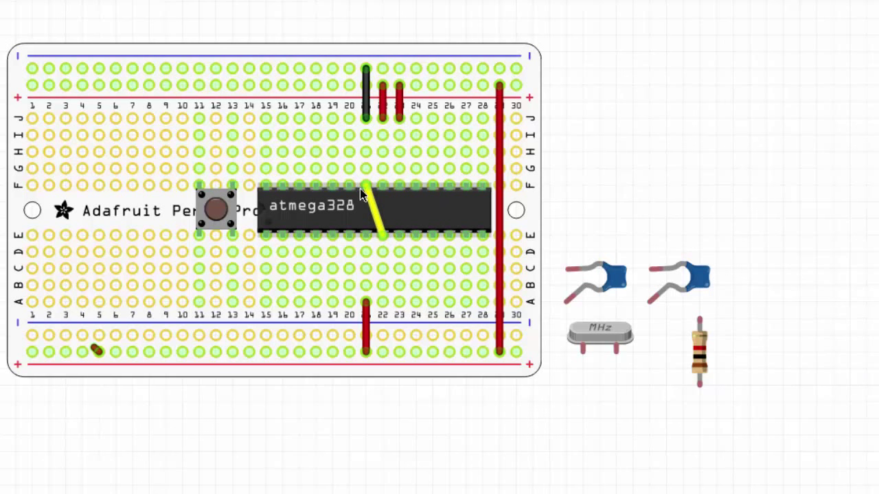
mouse_move(368, 115)
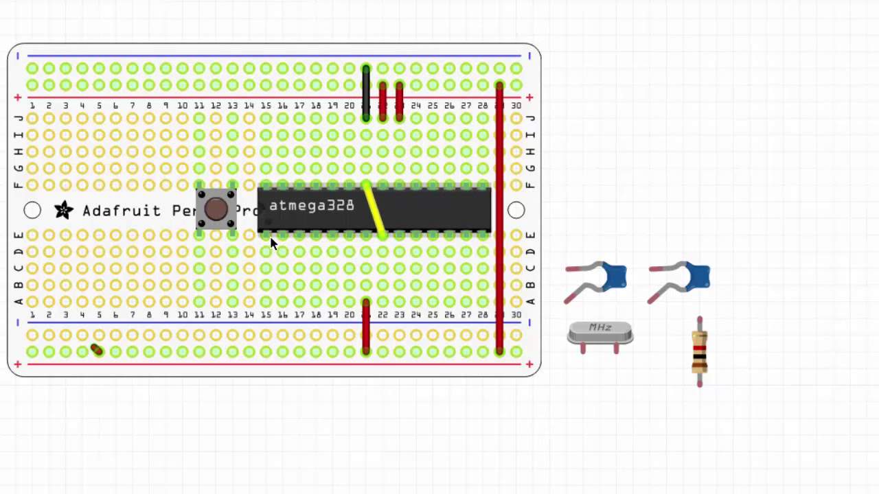
mouse_move(268, 236)
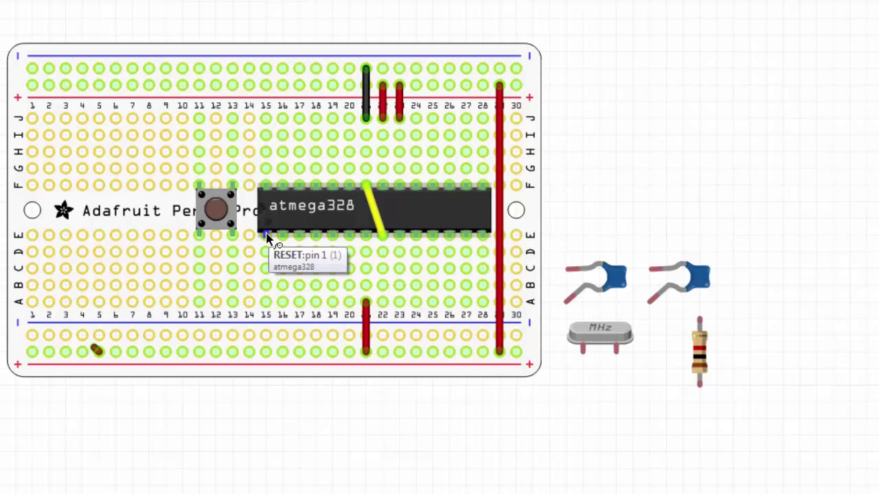
mouse_move(269, 239)
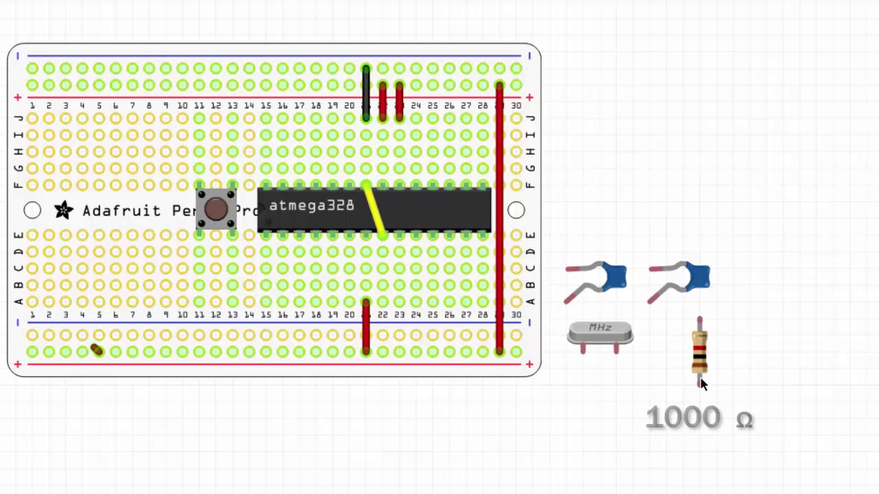
- Place the 1000 Ω resistor vertically in column 15 from the reset pin to the bottom rail
drag(699, 354, 480, 295)
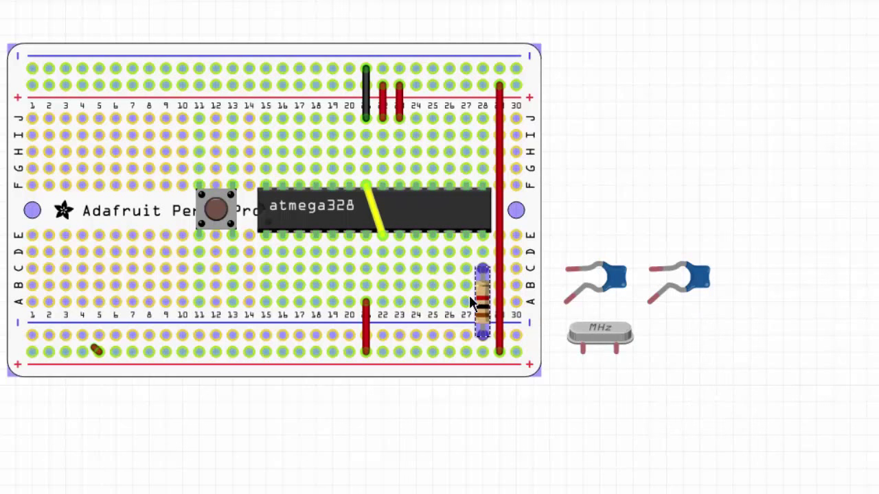
drag(481, 295, 299, 296)
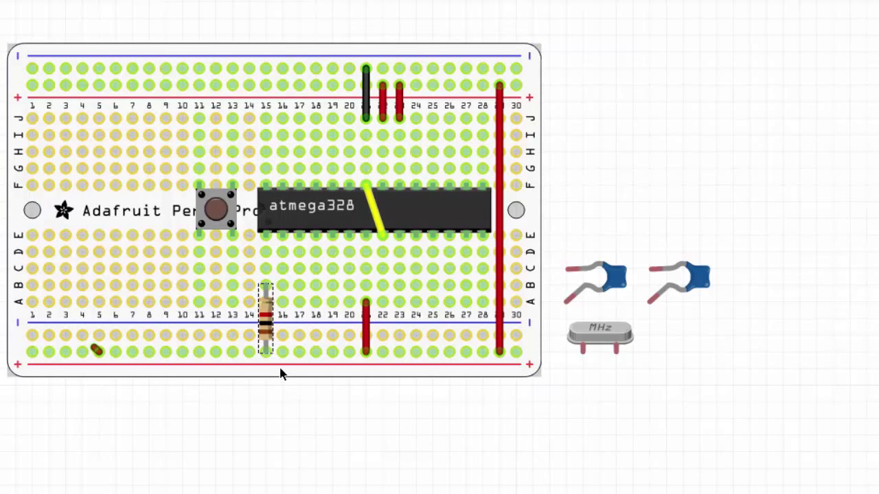
mouse_move(266, 269)
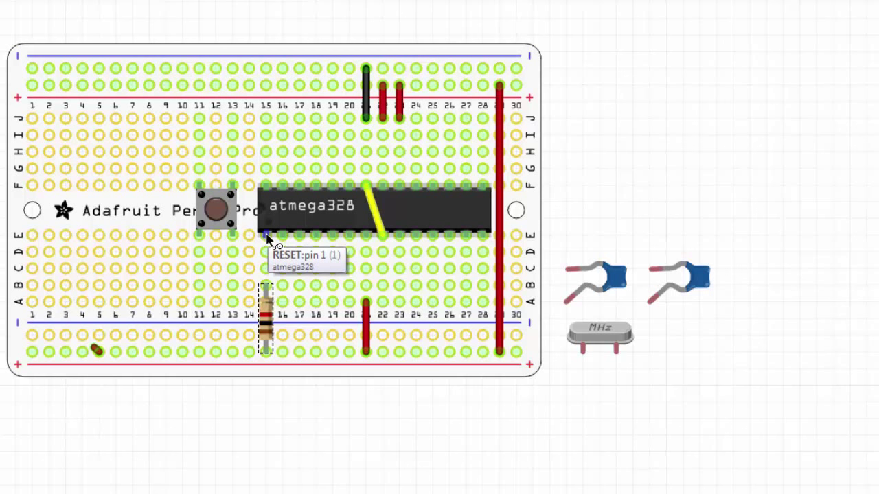
mouse_move(218, 218)
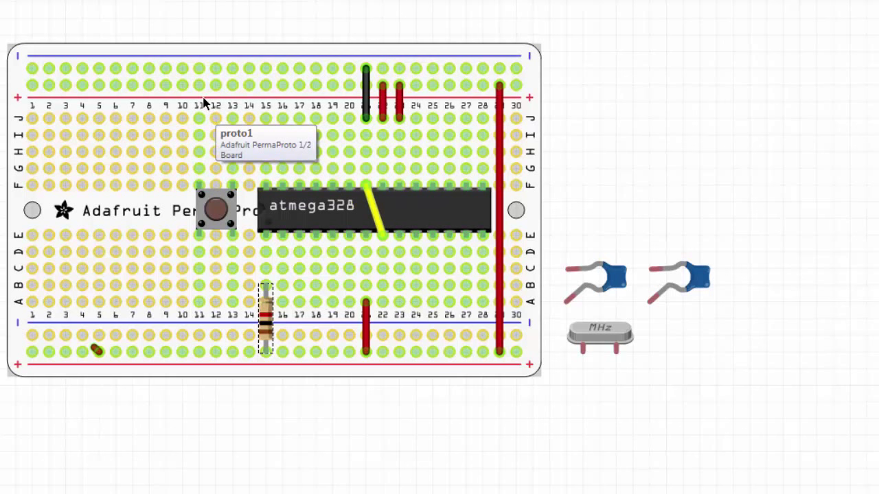
- Start a wire from the top rail at column 11 and bring up its colour options
click(198, 72)
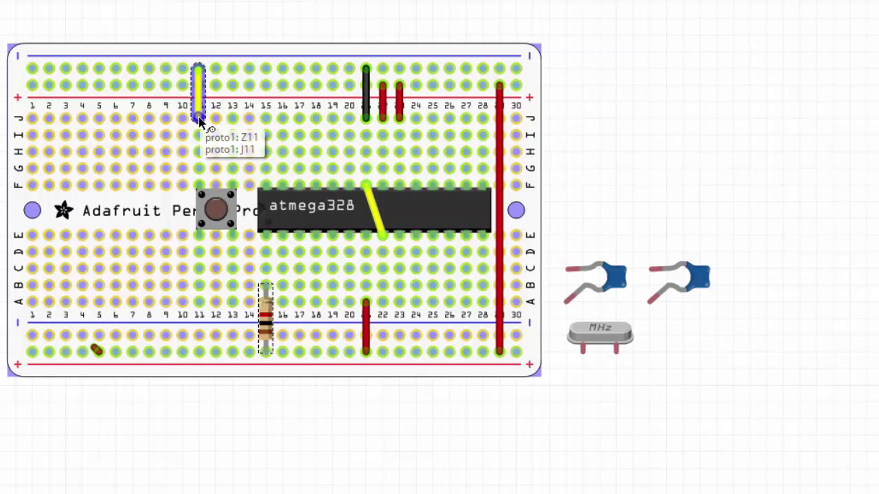
right_click(200, 110)
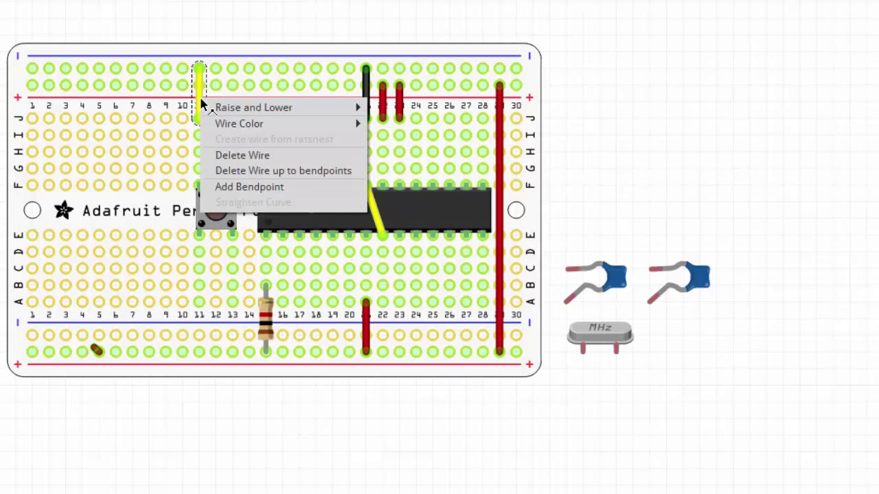
mouse_move(239, 124)
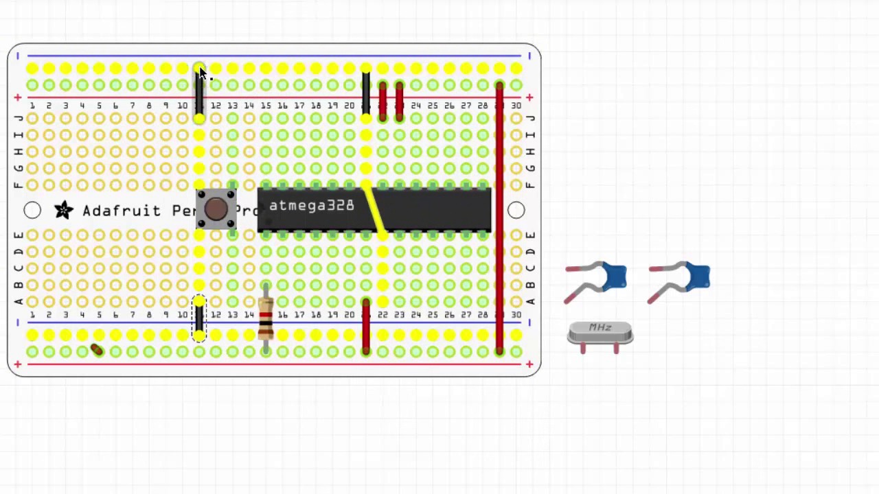
mouse_move(199, 74)
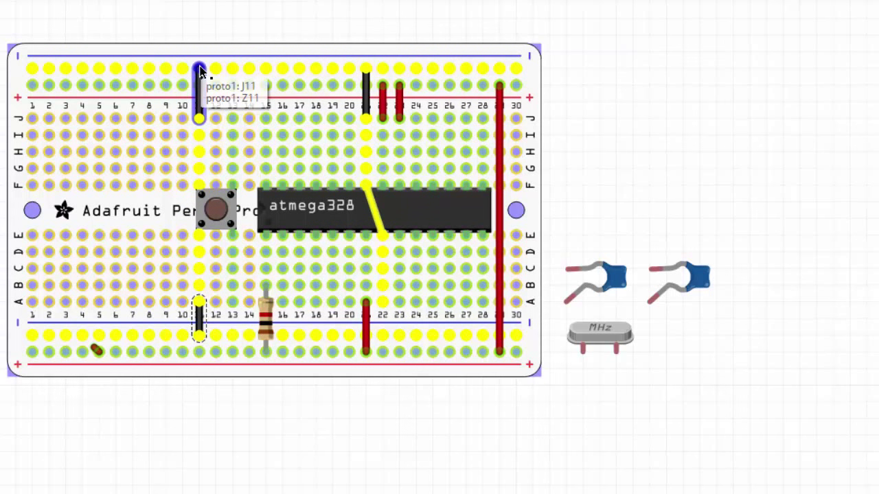
mouse_move(191, 310)
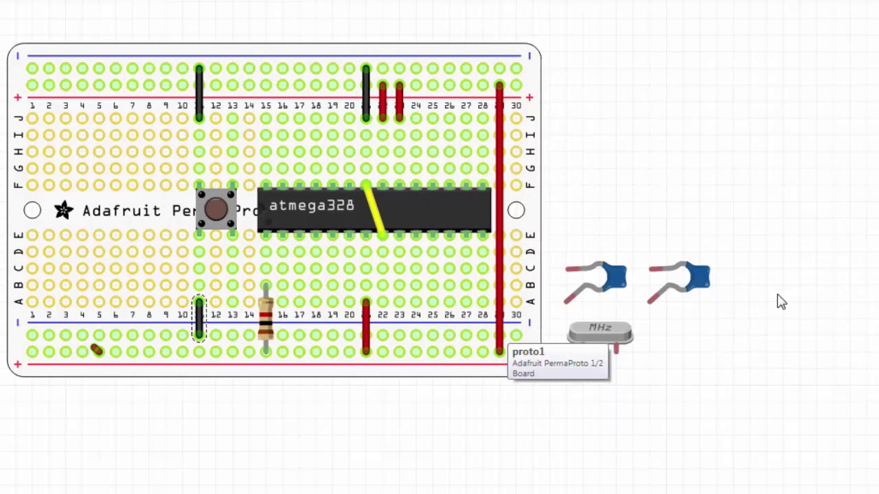
mouse_move(214, 252)
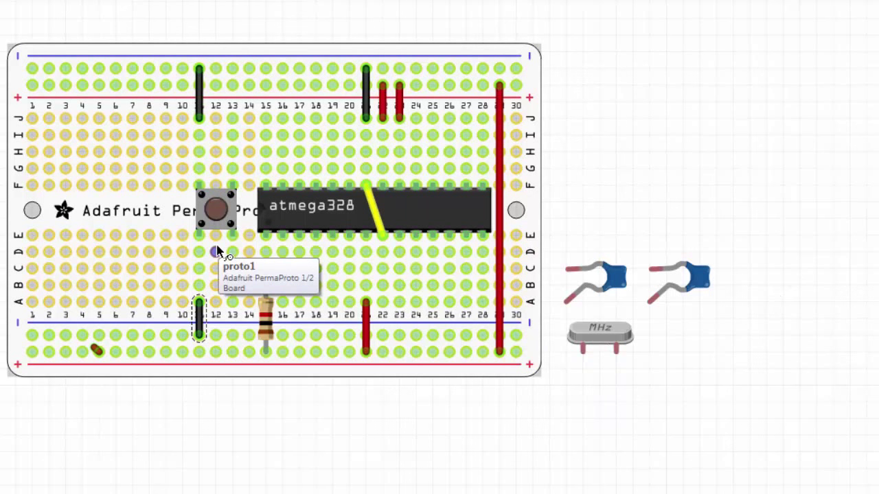
mouse_move(234, 129)
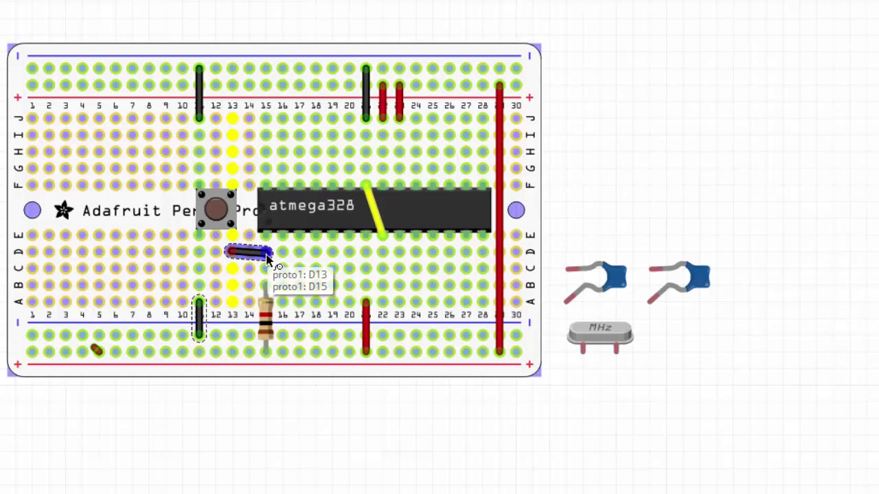
- Select the short green jumper wire in row D below the pushbutton
right_click(244, 253)
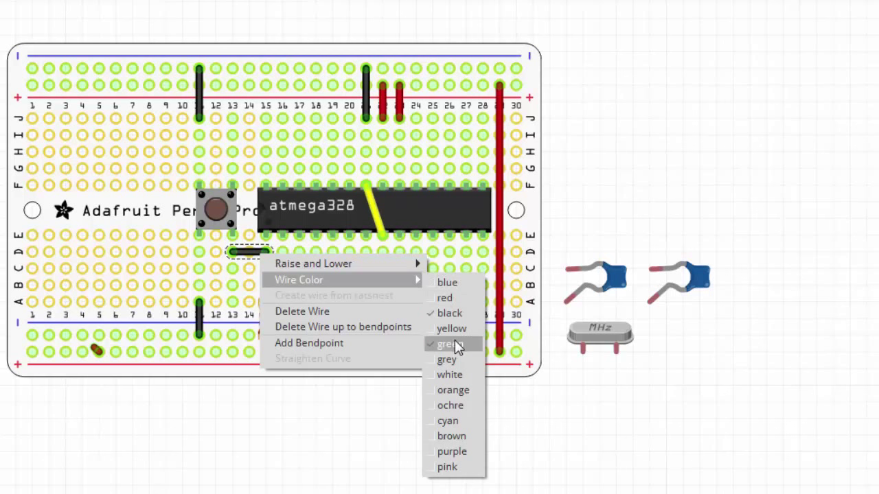
click(445, 344)
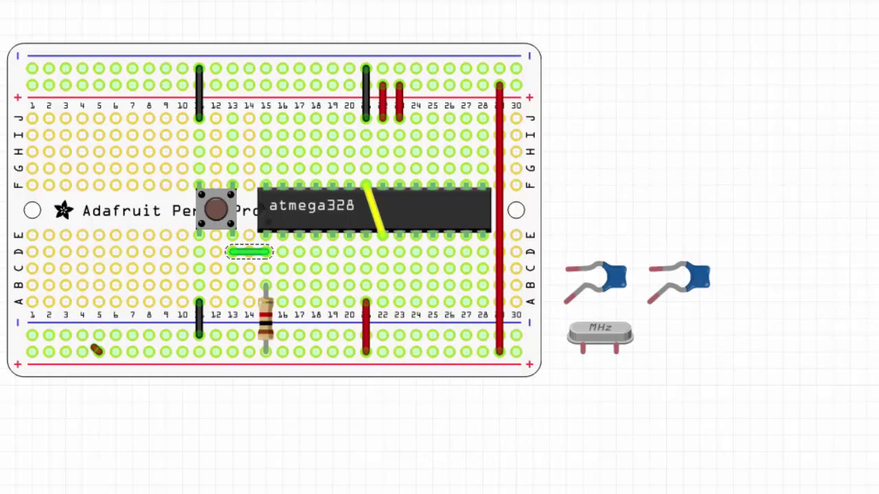
mouse_move(319, 463)
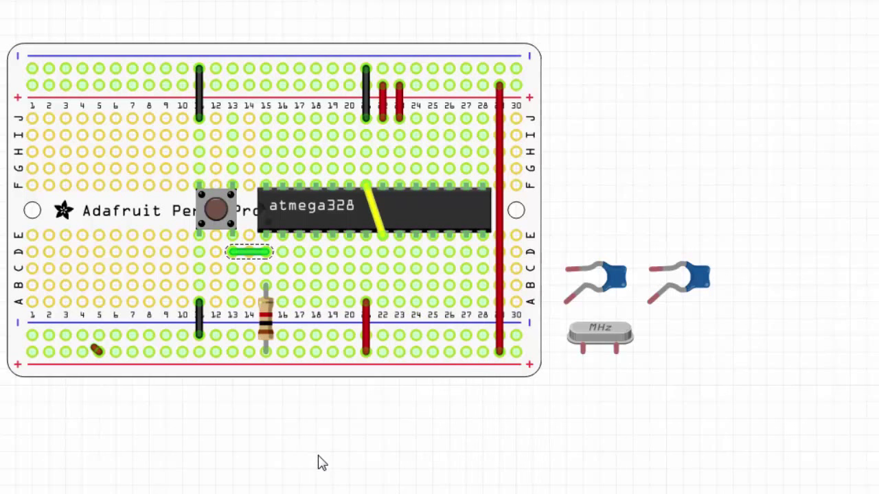
mouse_move(282, 228)
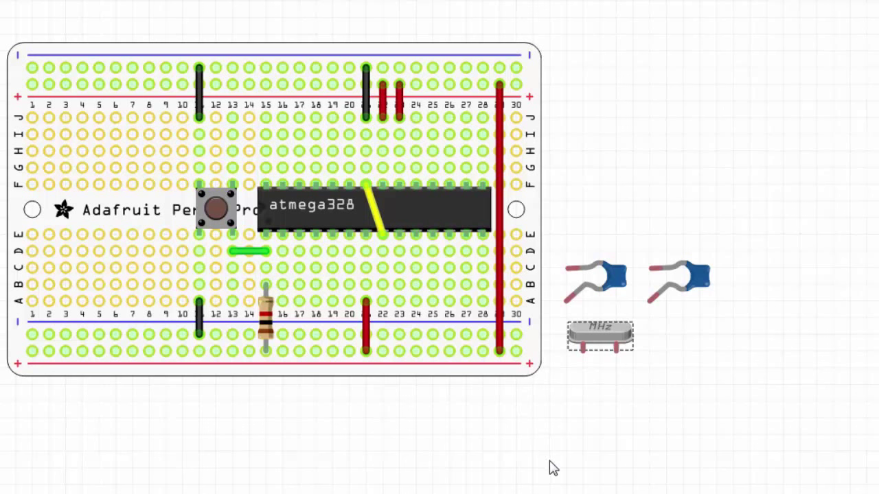
mouse_move(599, 335)
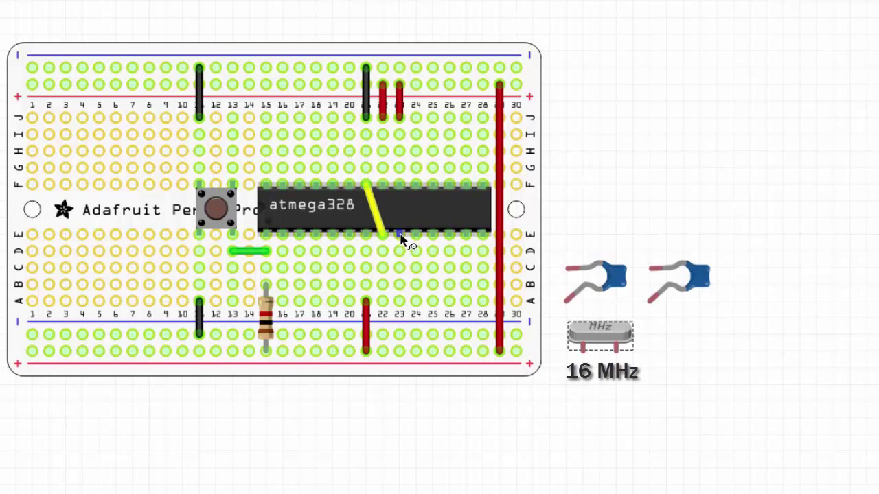
mouse_move(398, 239)
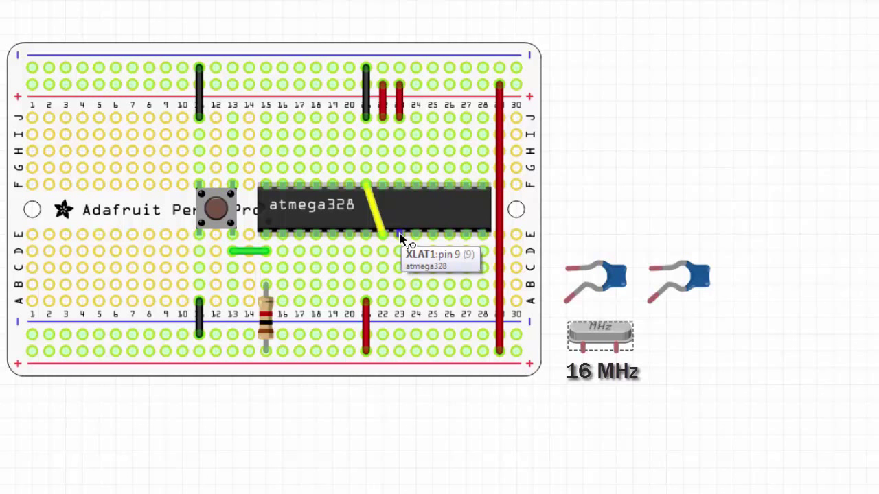
mouse_move(417, 237)
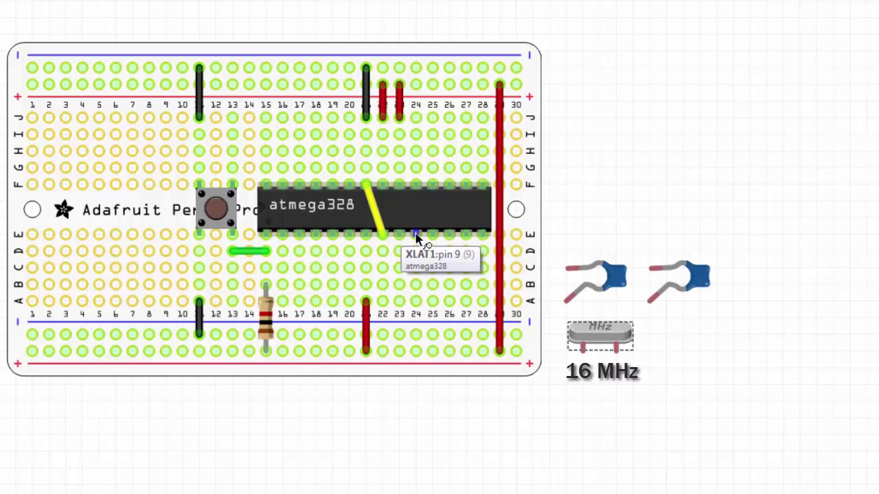
mouse_move(415, 239)
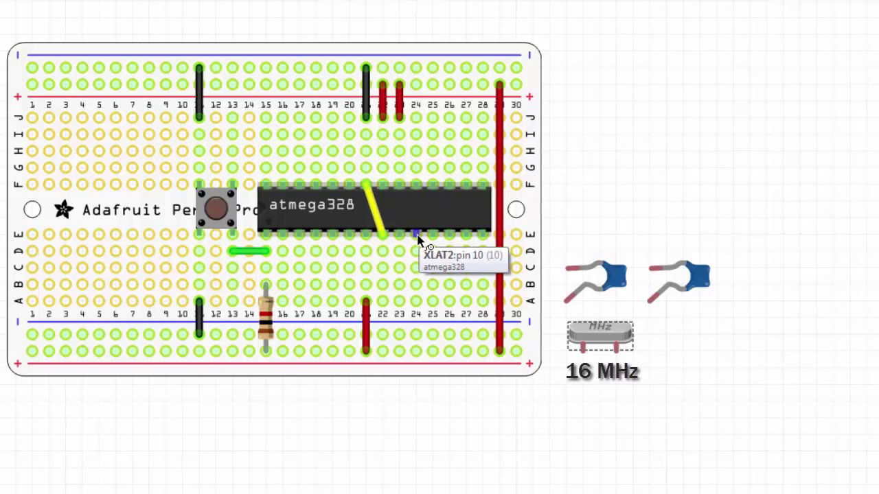
mouse_move(415, 254)
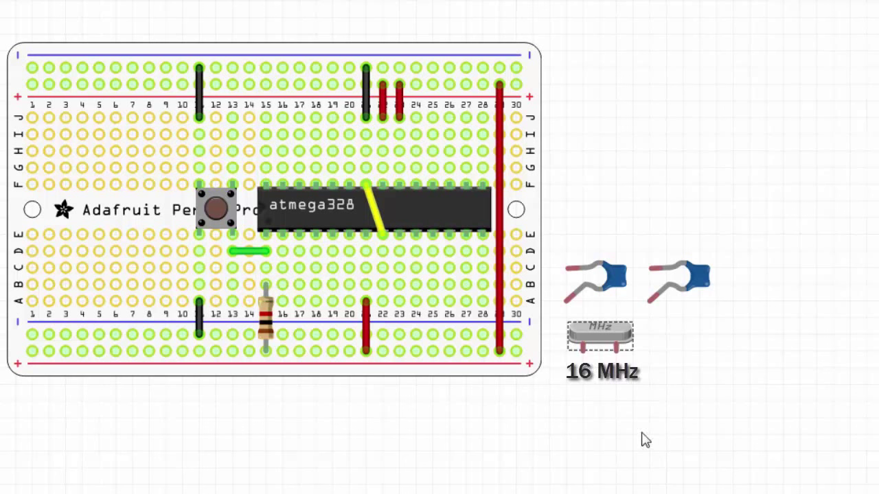
mouse_move(409, 258)
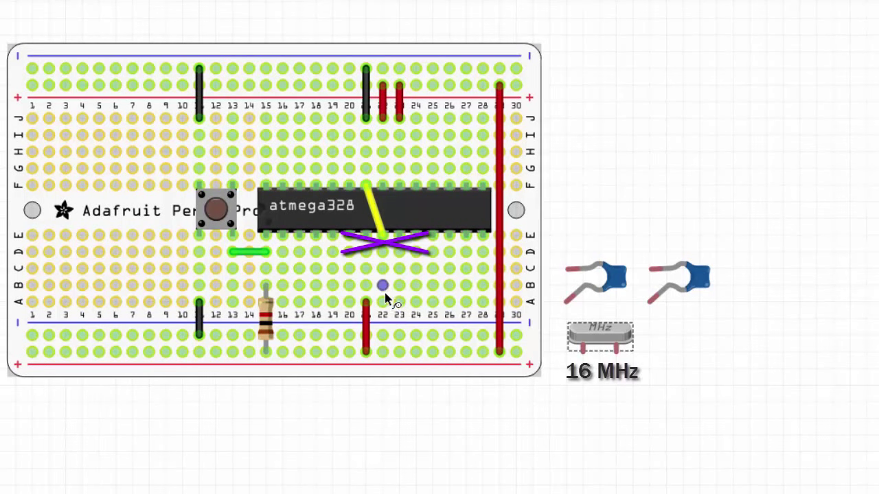
mouse_move(385, 259)
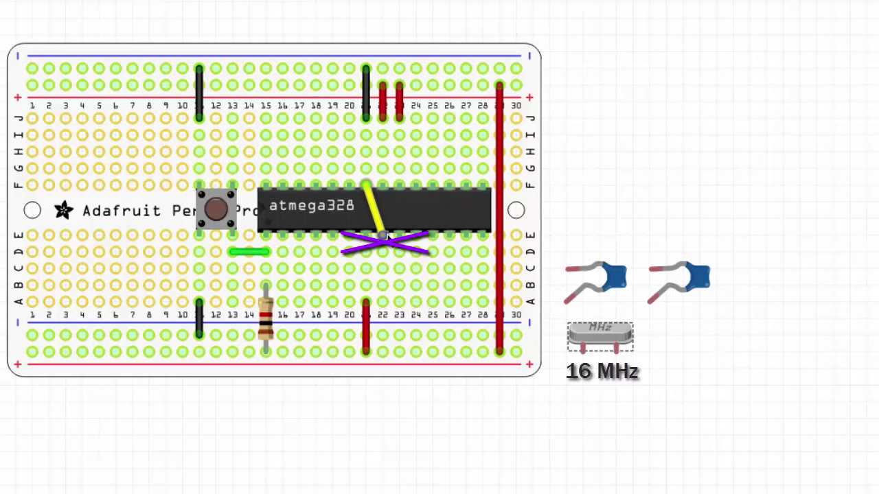
- Place the 16 MHz crystal on the board directly under chip pins 9 and 10
click(382, 236)
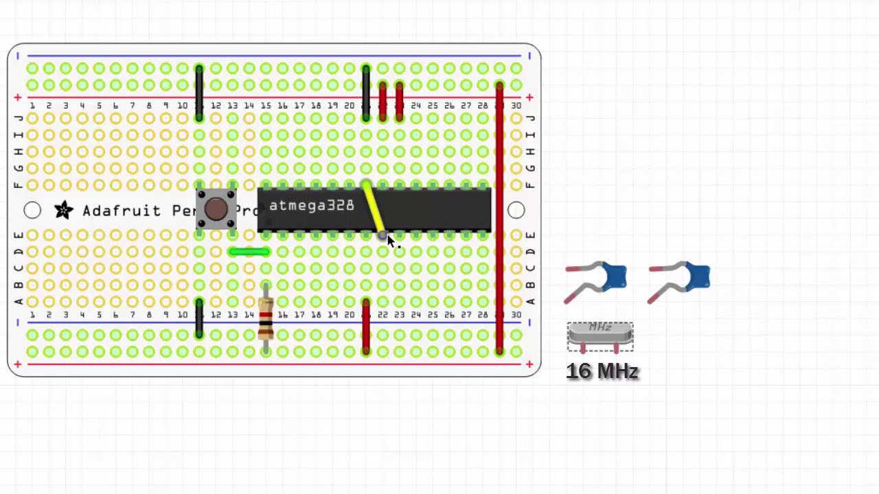
mouse_move(604, 343)
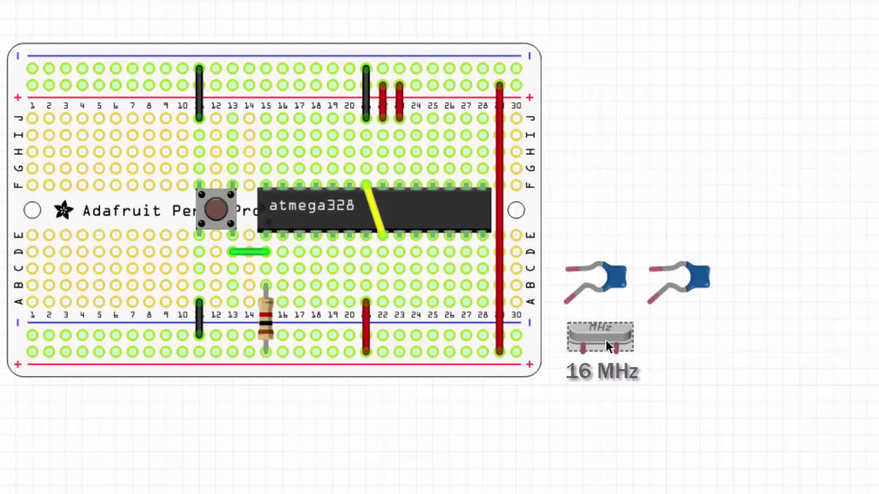
drag(601, 336, 464, 268)
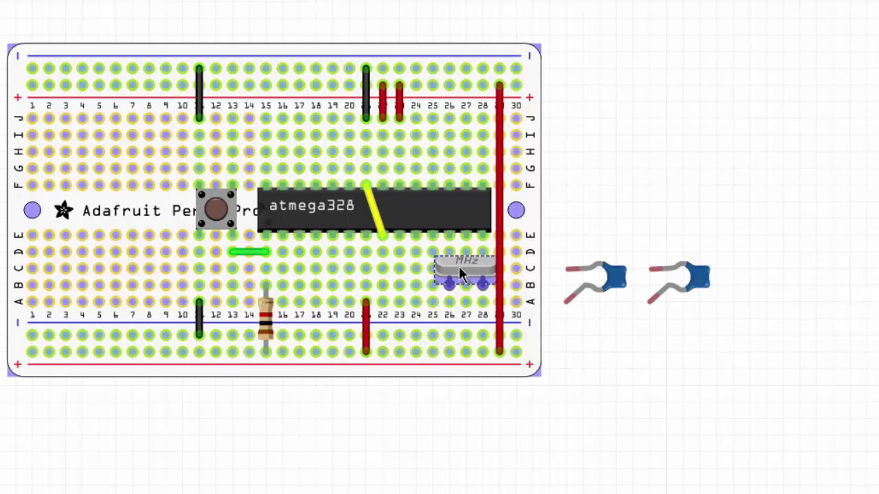
drag(464, 268, 398, 268)
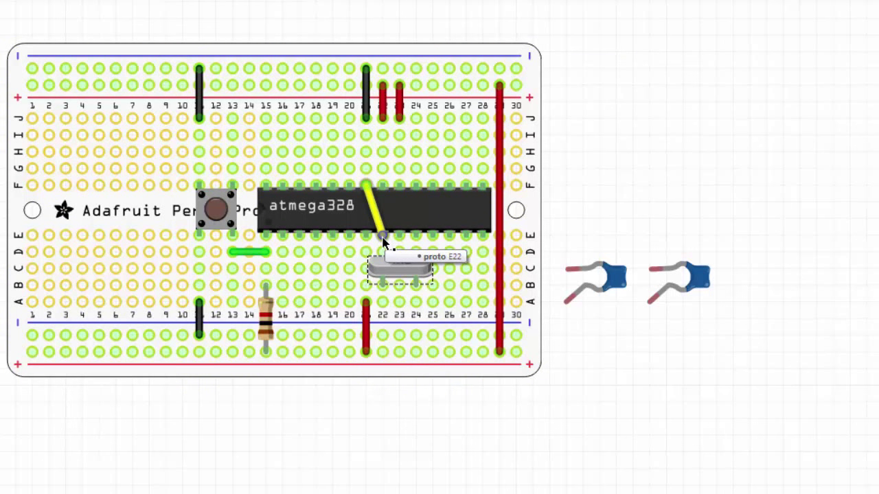
mouse_move(406, 249)
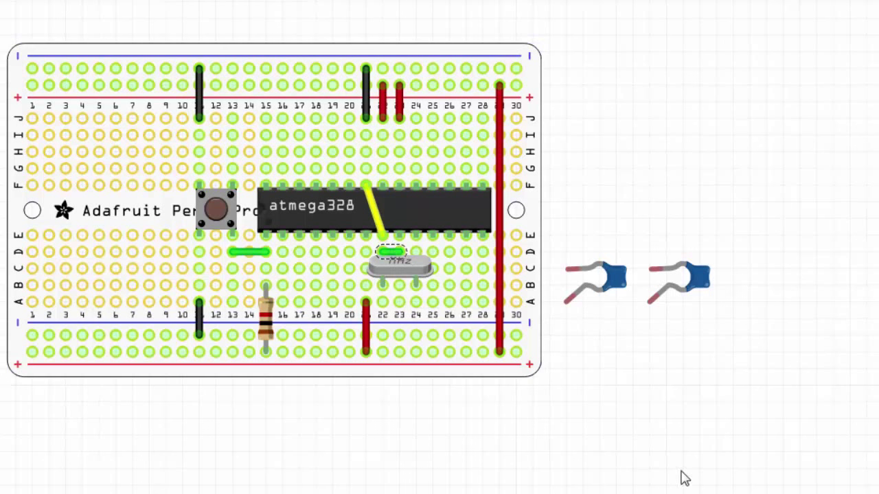
right_click(389, 253)
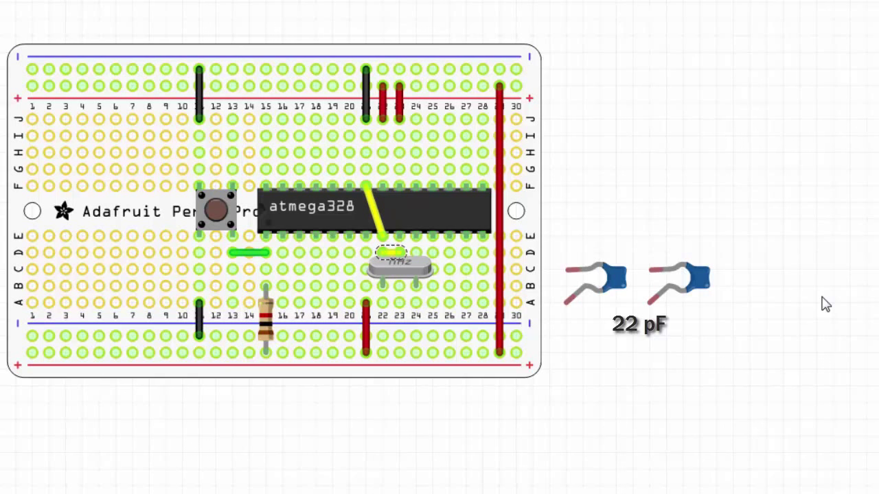
mouse_move(631, 287)
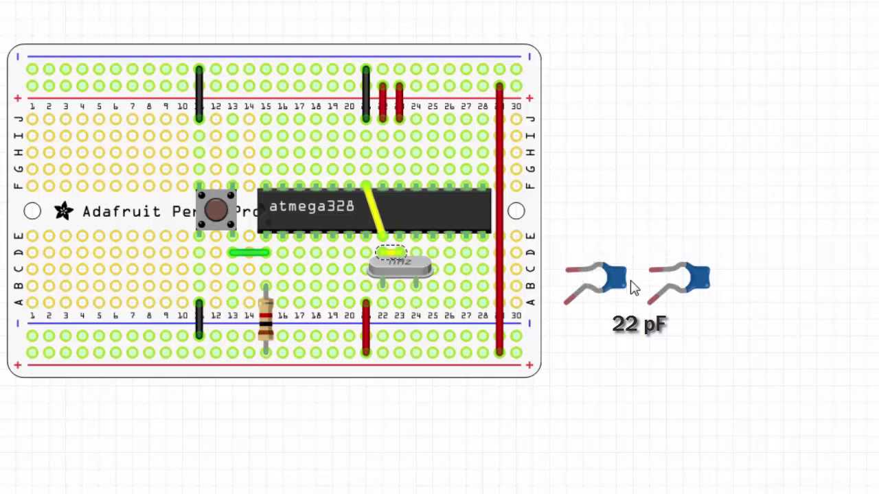
- Place both 22 pF capacitors on the board beside the crystal leads
drag(604, 277, 432, 328)
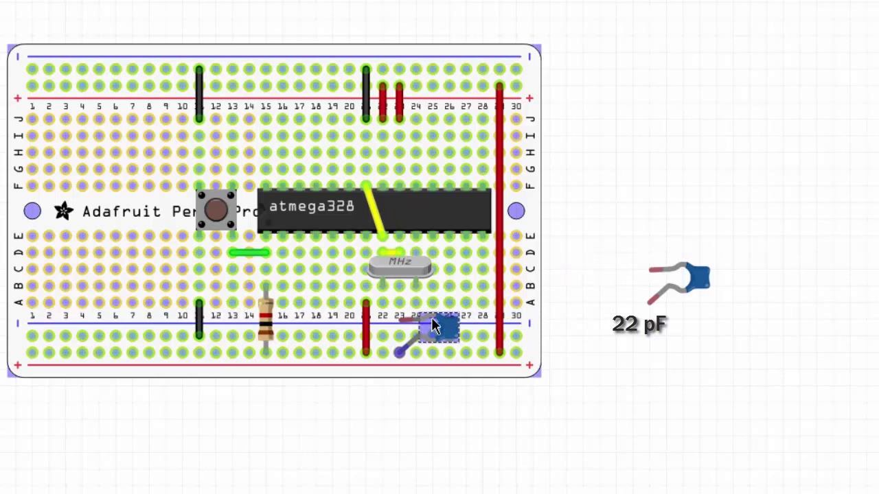
drag(433, 326, 412, 309)
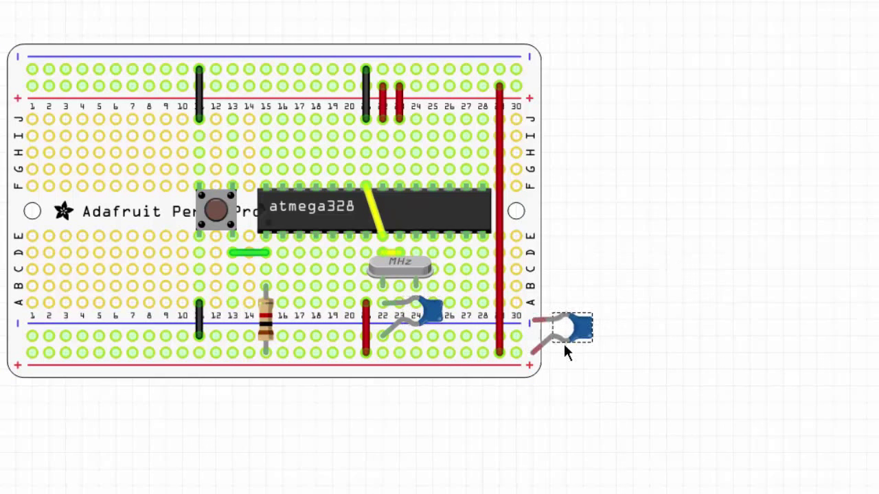
drag(577, 326, 453, 309)
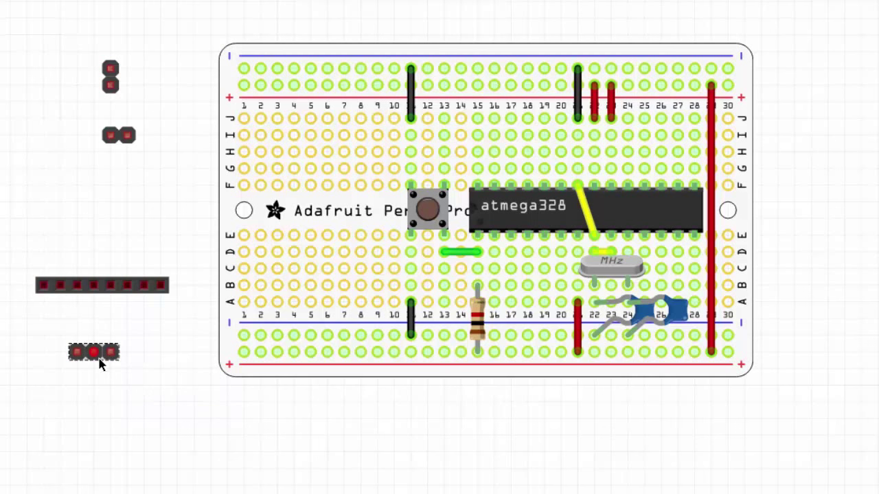
- Place the three-pin header below the chip and check which holes its pins reach
drag(94, 352, 193, 284)
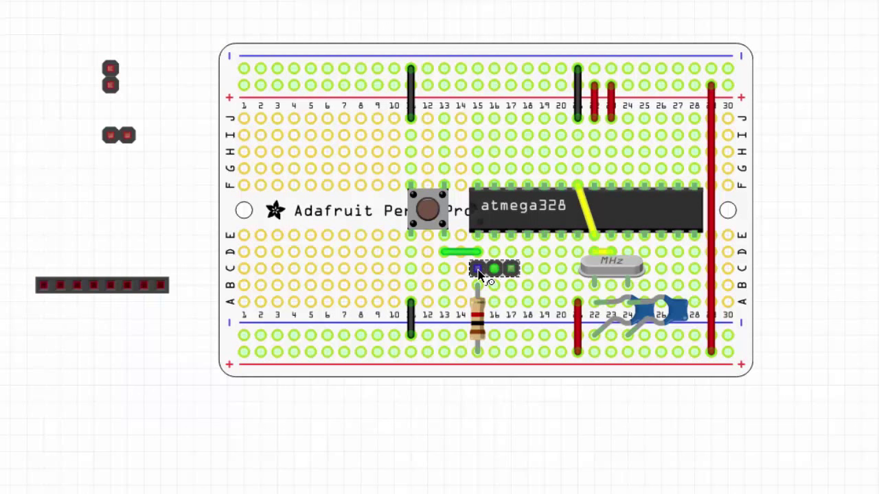
mouse_move(480, 271)
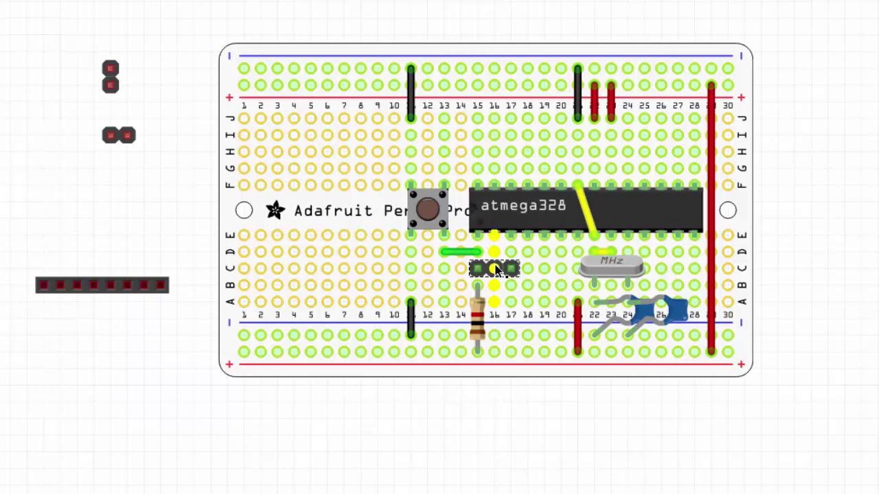
click(491, 268)
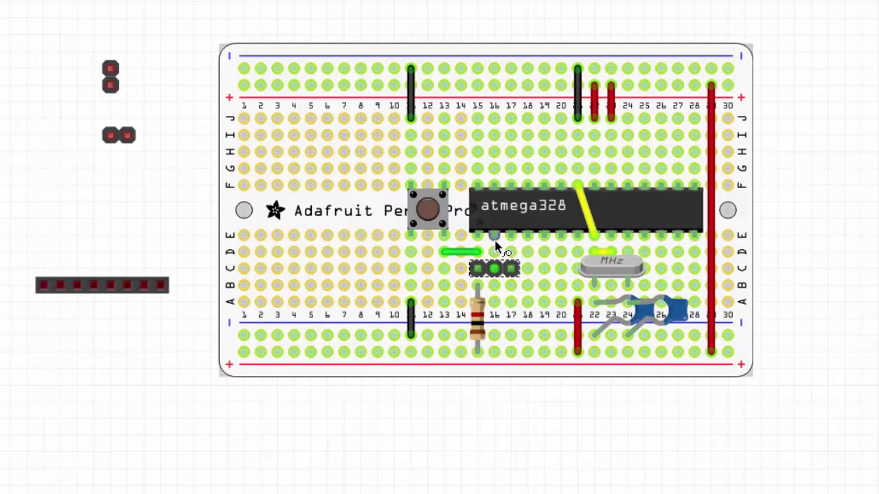
mouse_move(496, 240)
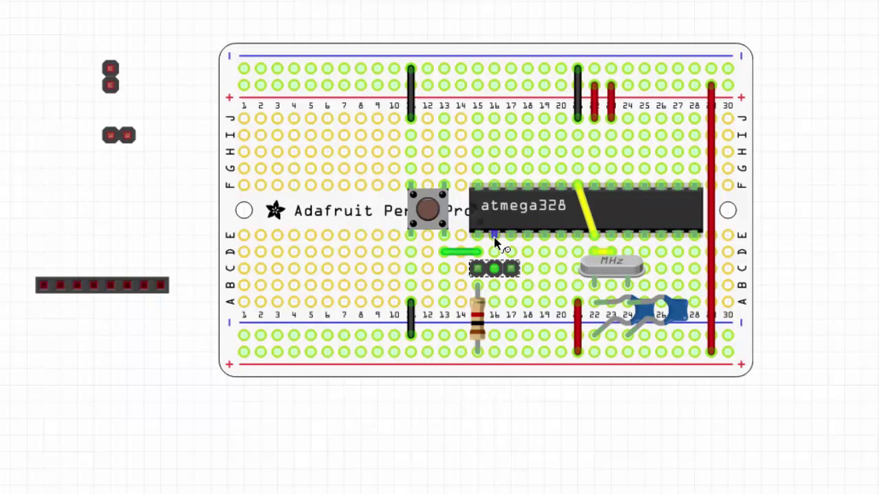
mouse_move(513, 241)
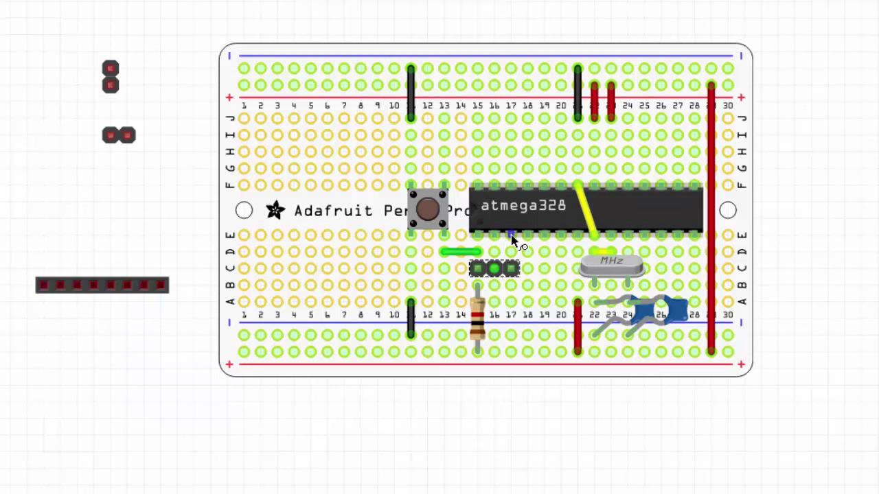
mouse_move(511, 236)
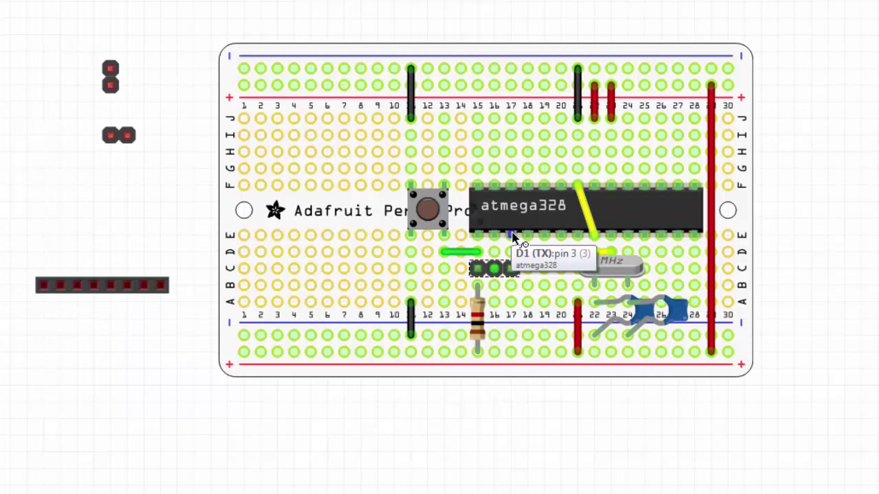
mouse_move(481, 239)
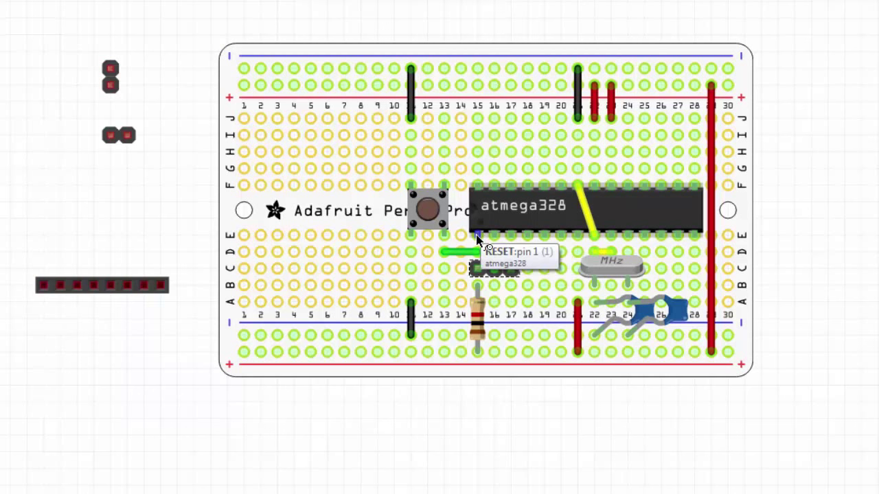
mouse_move(639, 230)
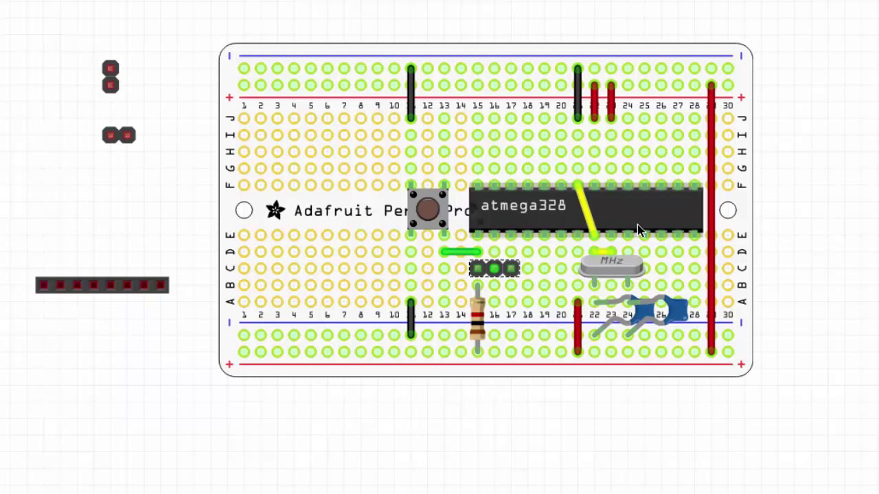
mouse_move(549, 252)
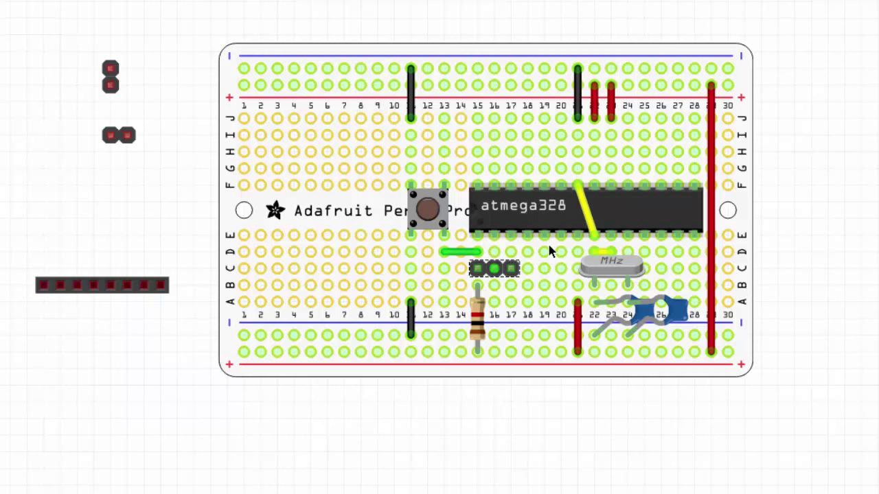
mouse_move(492, 269)
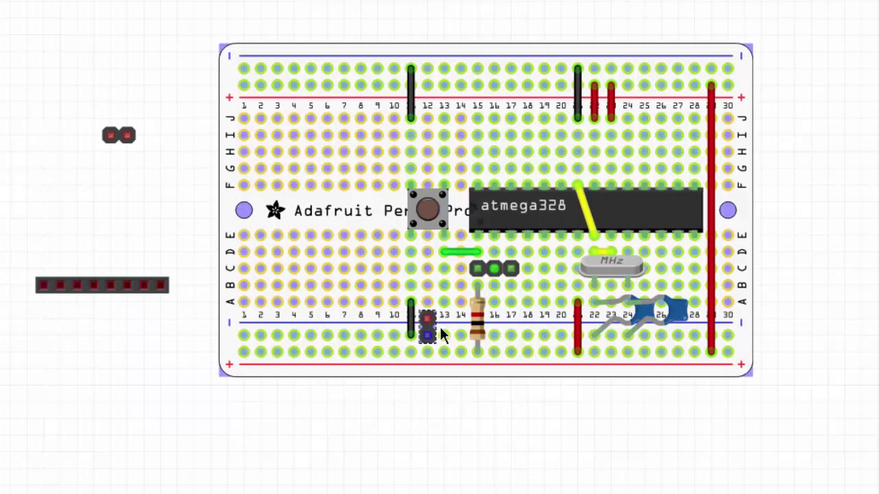
- Move the two-pin header from column 12 to column 17 along the bottom rows
drag(426, 333, 524, 346)
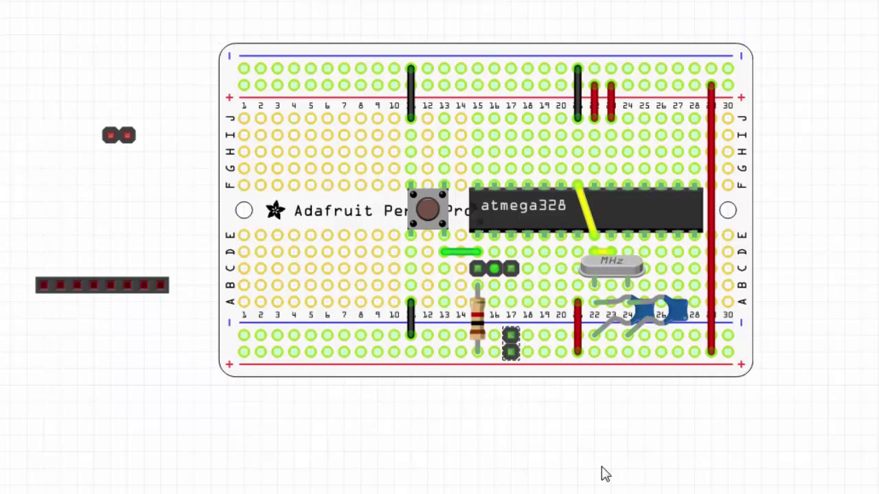
mouse_move(508, 278)
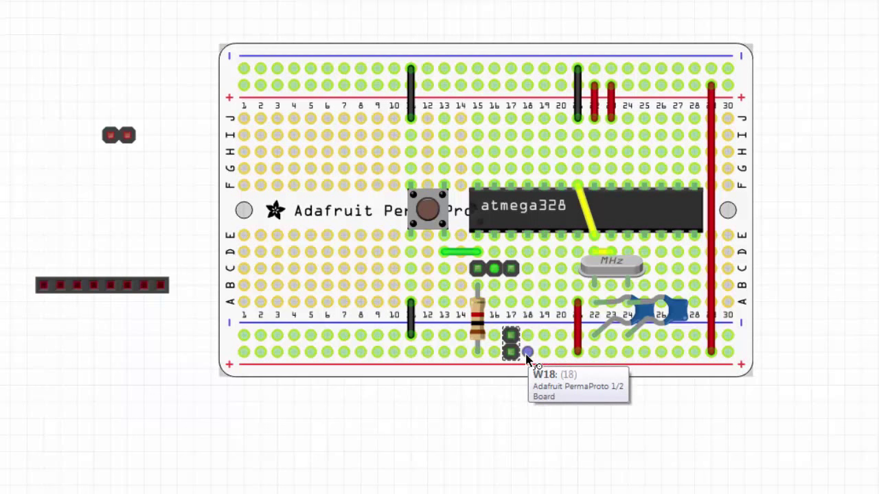
mouse_move(511, 286)
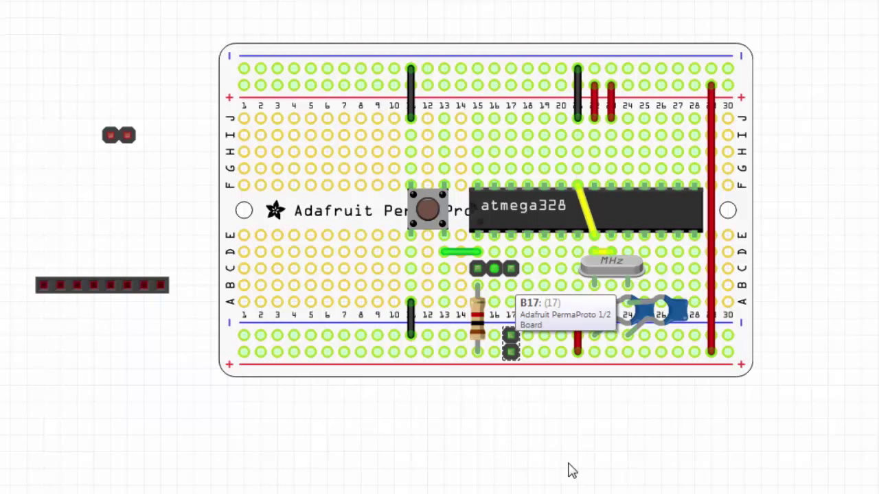
mouse_move(554, 222)
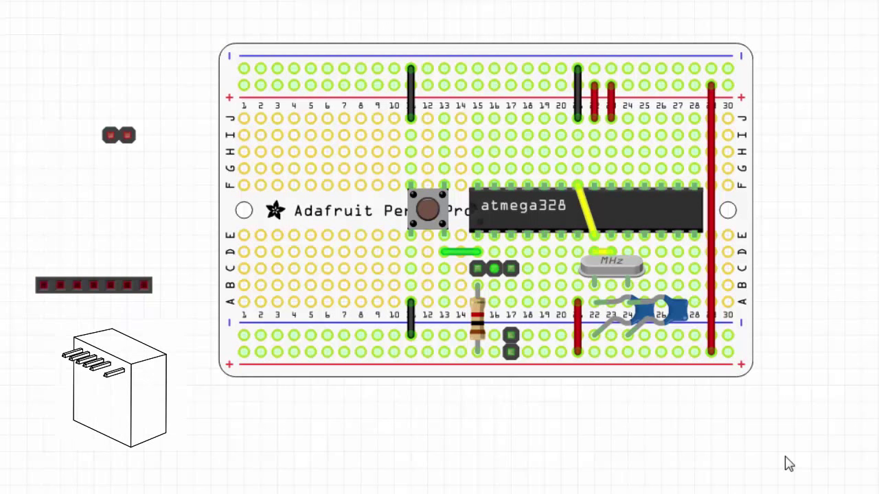
mouse_move(83, 327)
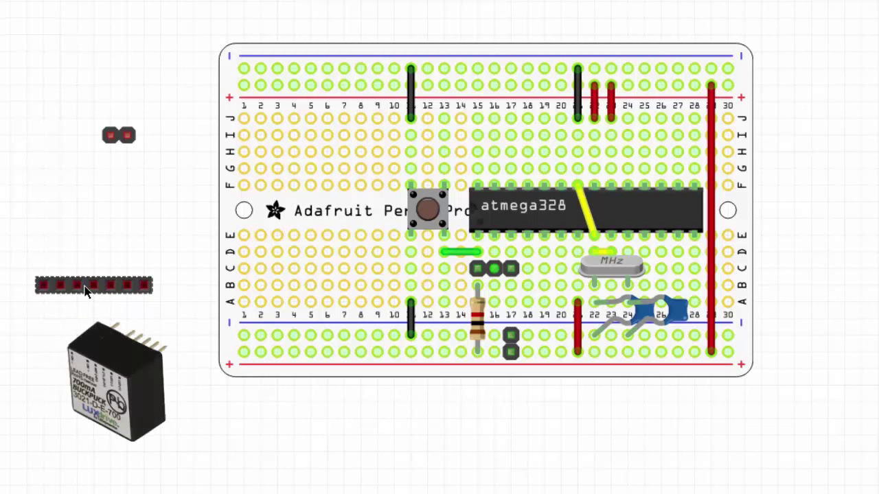
- Seat the seven-pin header on row F columns 2–8 and the two-pin header at row I columns 7–8
drag(93, 287, 227, 217)
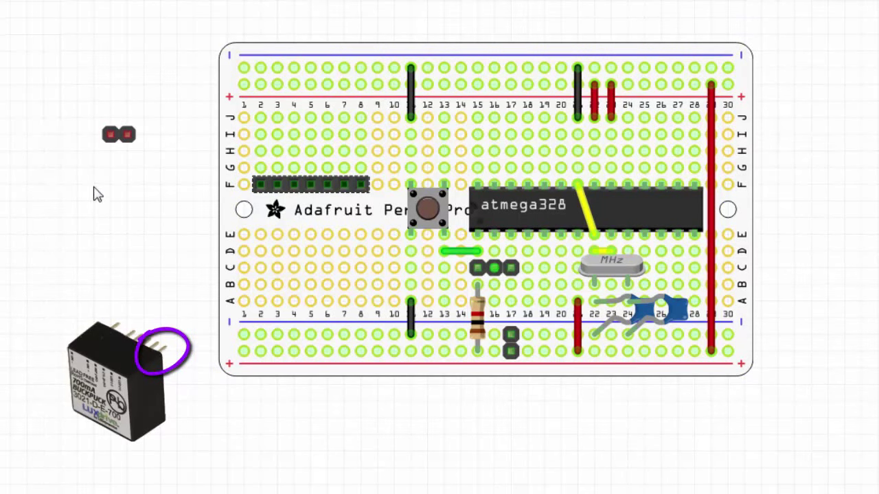
mouse_move(106, 197)
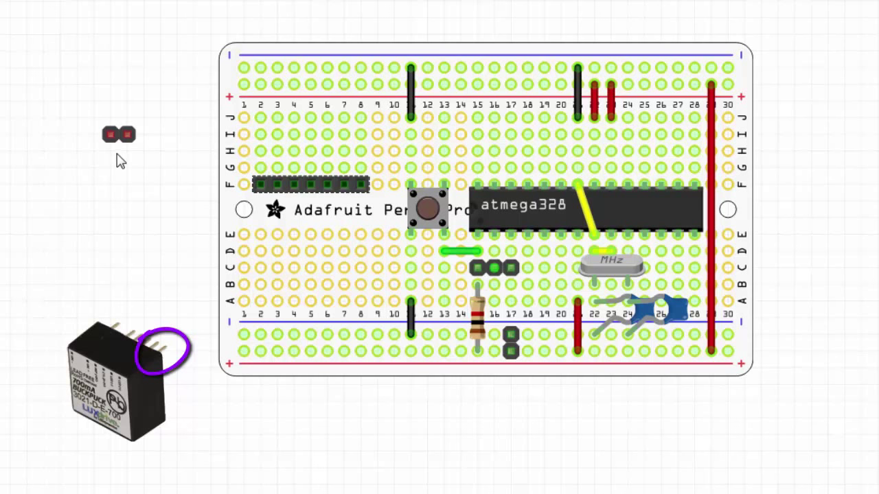
drag(118, 134, 201, 102)
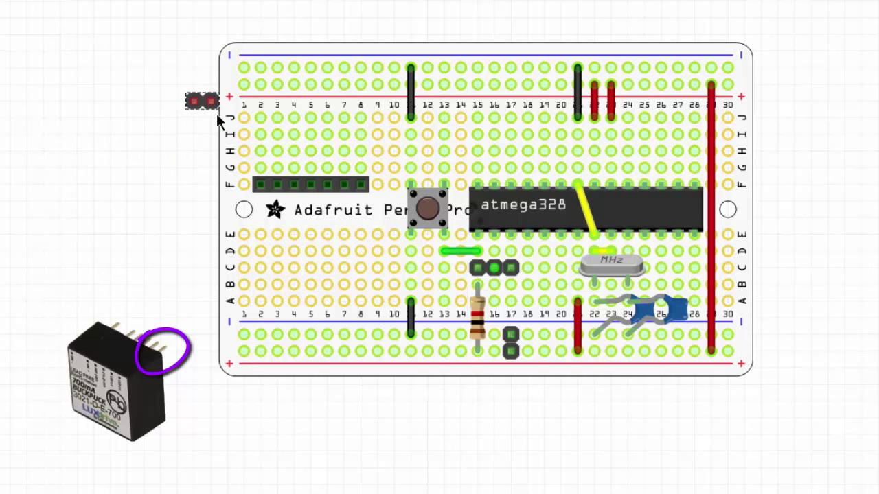
drag(200, 102, 351, 134)
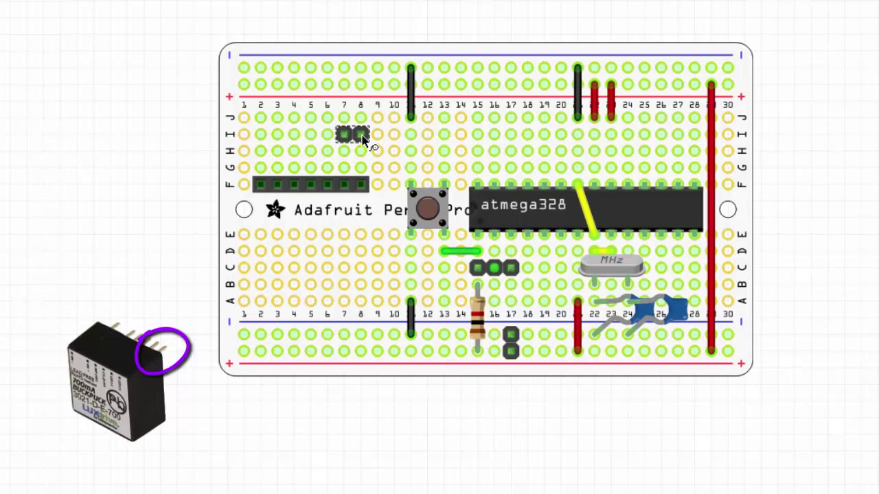
mouse_move(272, 186)
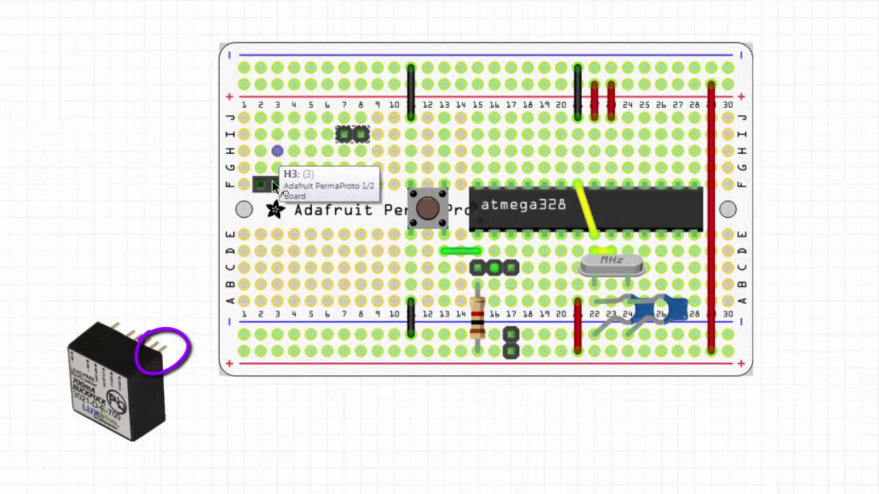
click(259, 184)
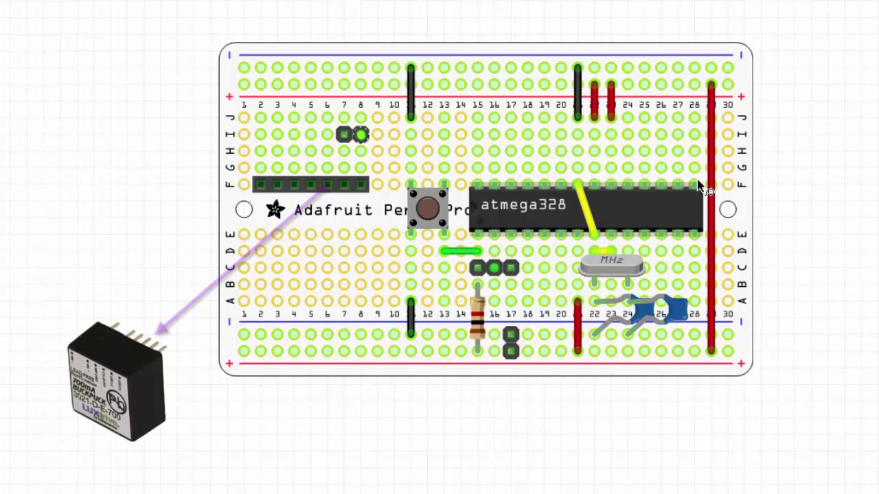
mouse_move(359, 168)
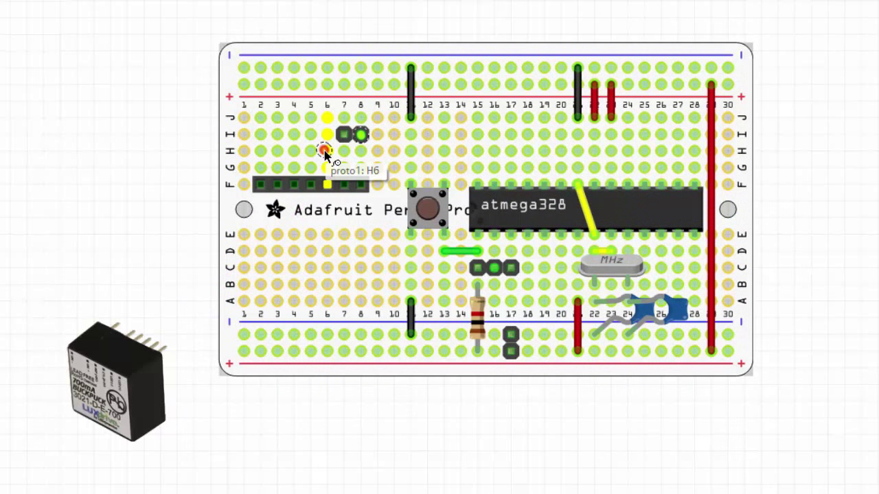
- Draw a wire from hole H6 along row H to column 28 and set its color to orange
drag(322, 150, 645, 150)
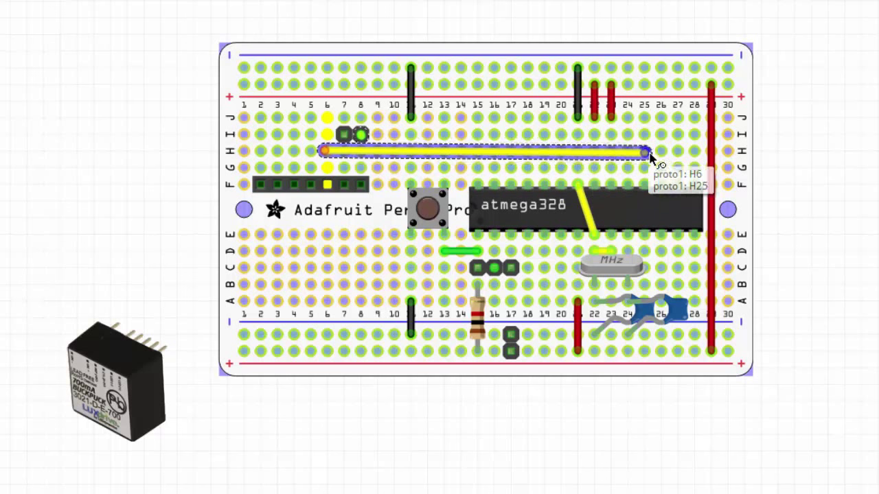
drag(644, 151, 695, 151)
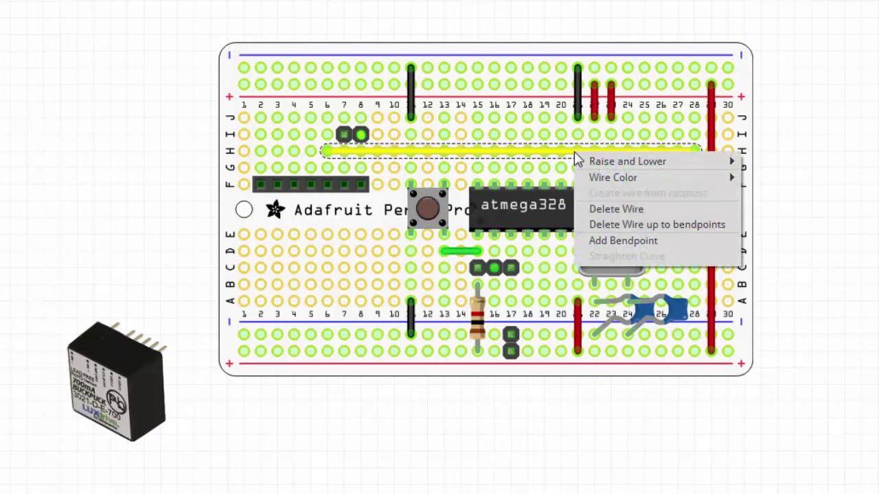
mouse_move(755, 193)
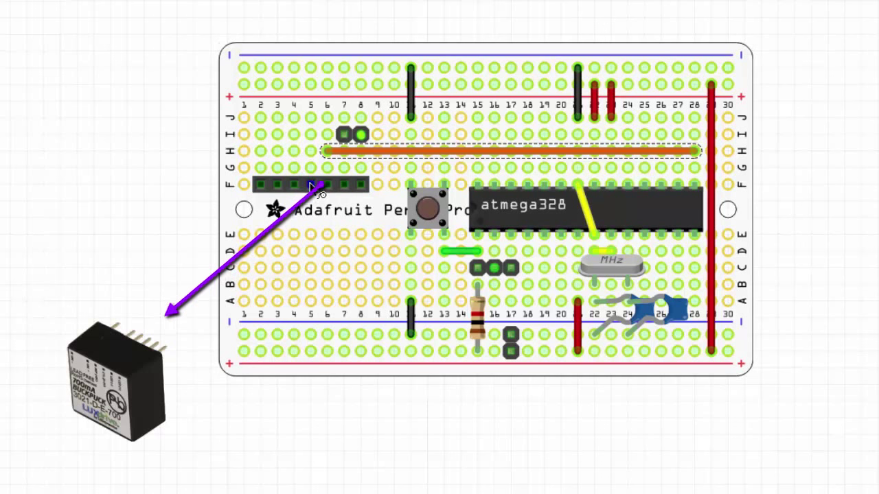
mouse_move(310, 186)
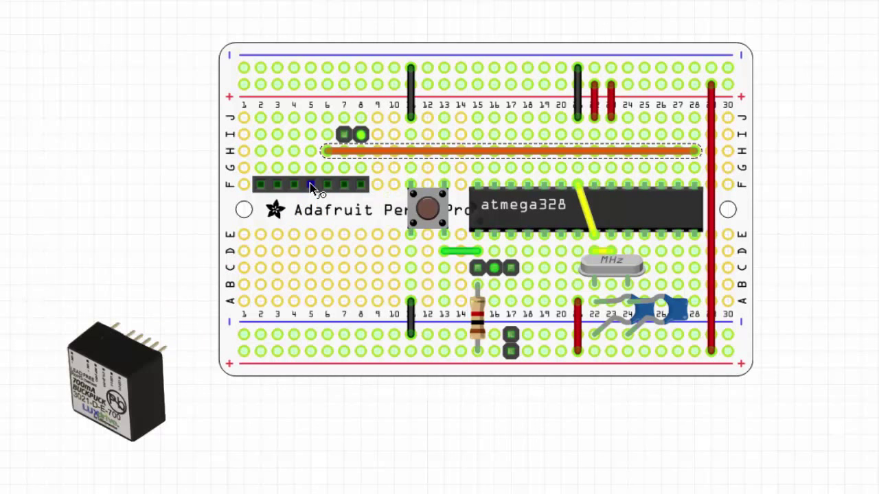
right_click(310, 89)
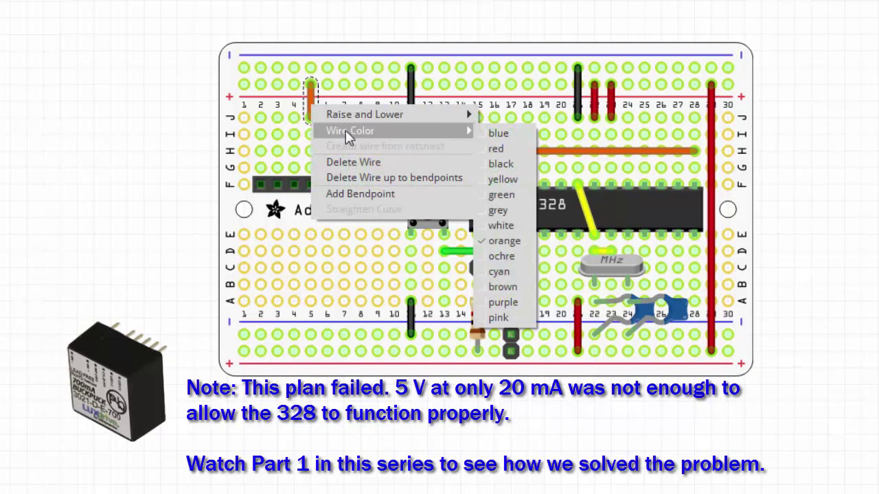
- Color the short column 5 jumper from the top rail red
click(494, 148)
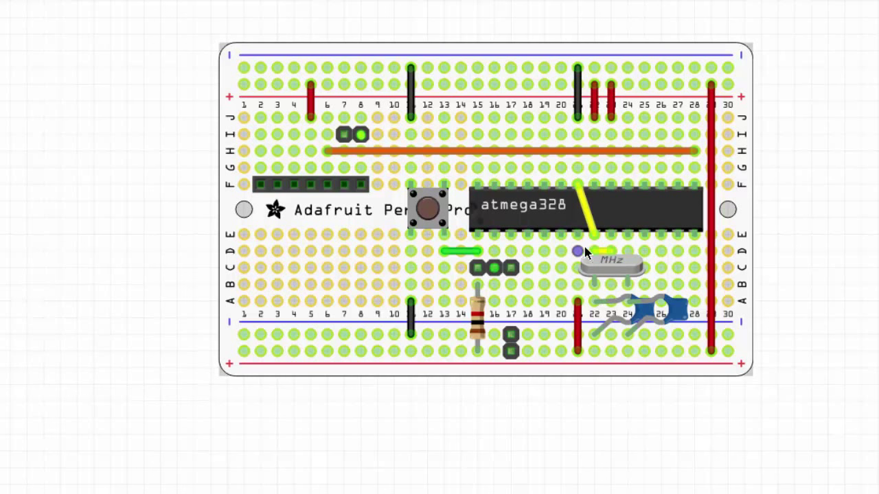
- Place a 100nF ceramic capacitor on the bottom rows beside the two-pin header
drag(577, 250, 555, 350)
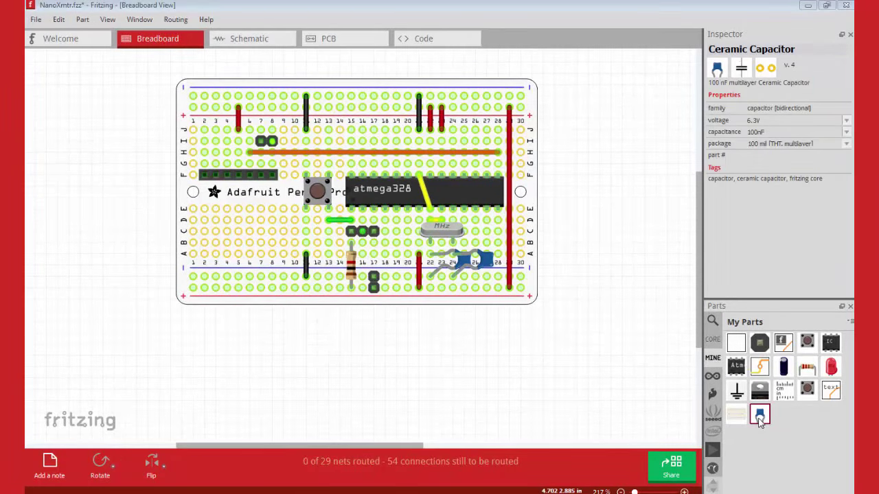
drag(759, 413, 491, 309)
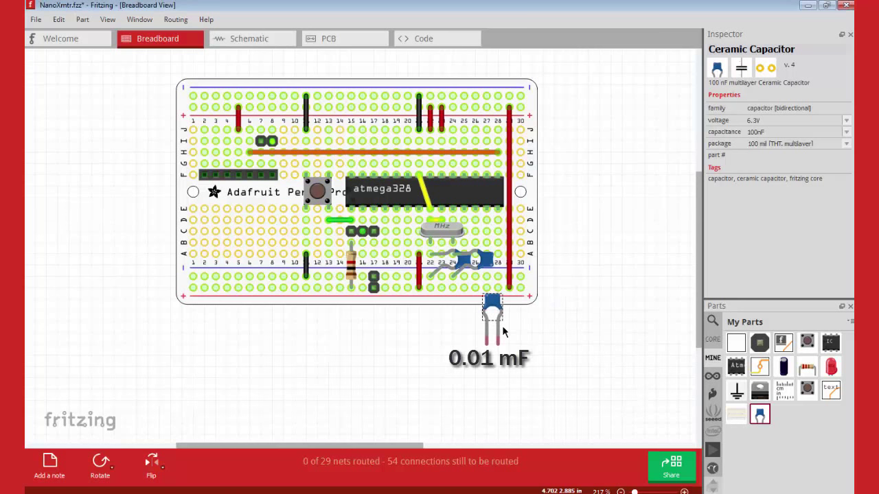
click(492, 305)
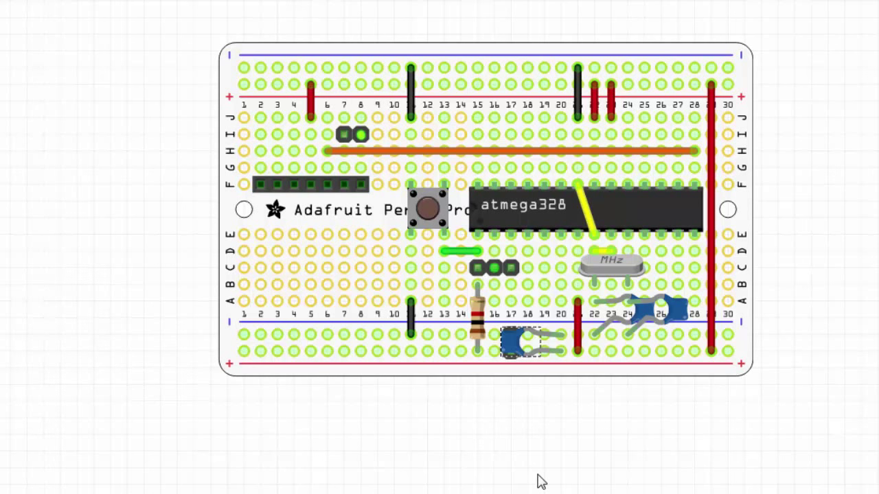
mouse_move(515, 483)
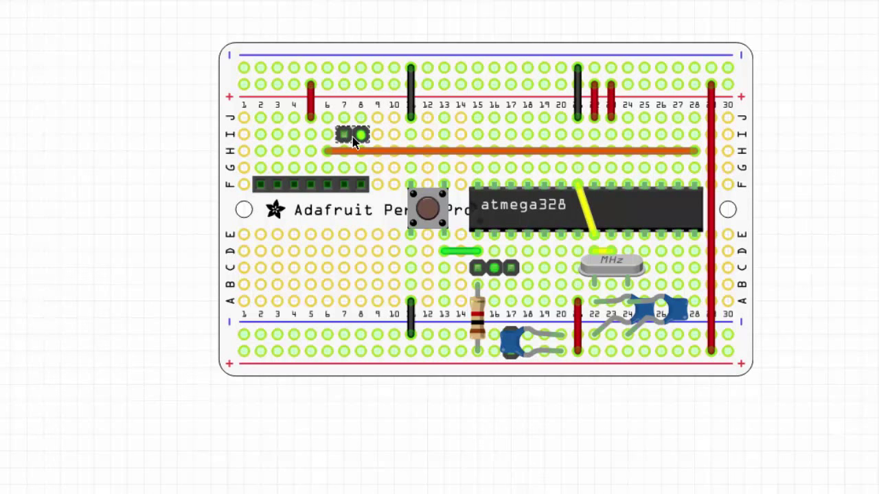
- Duplicate the two-pin header and place the copy at column 1 by the top rail for 7–32 V DC input
right_click(350, 136)
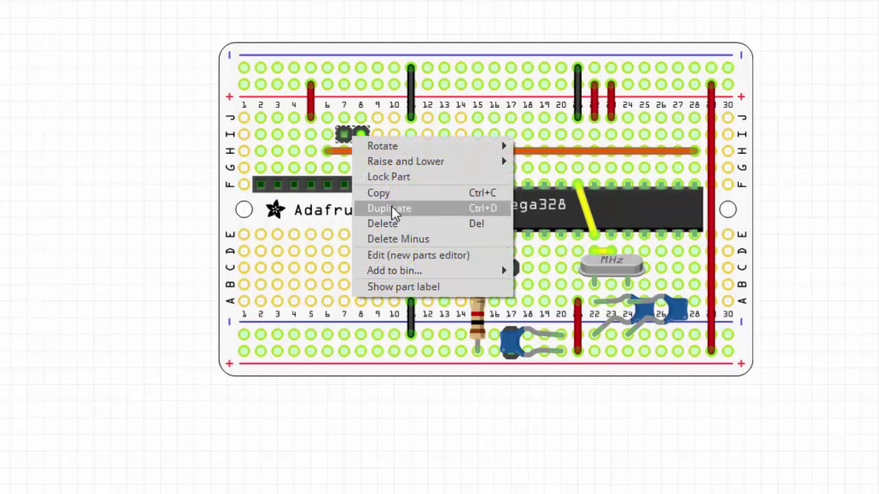
click(387, 209)
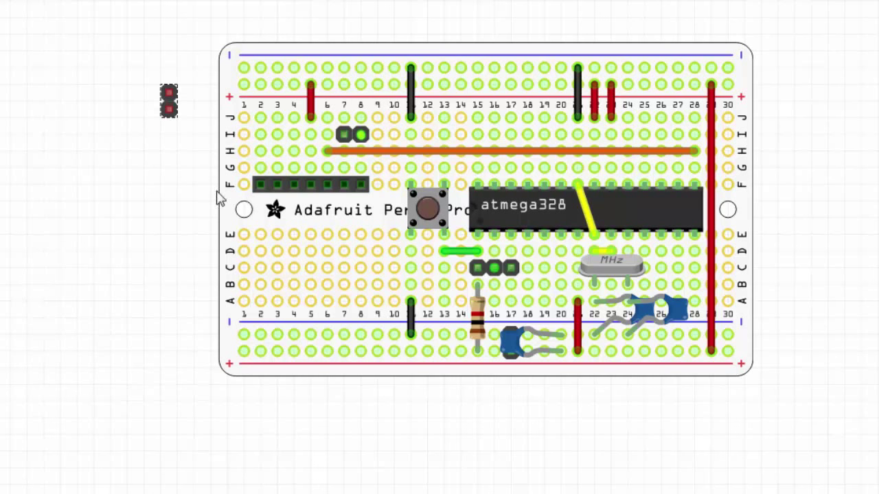
drag(168, 99, 212, 74)
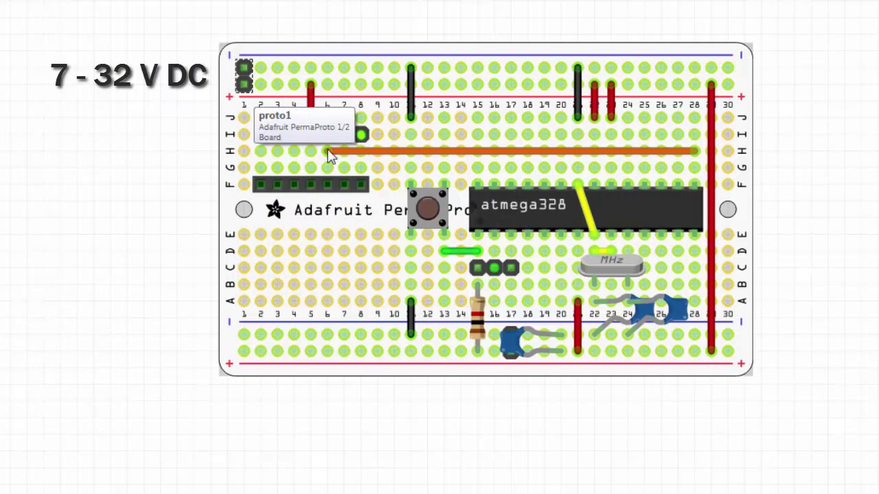
mouse_move(291, 199)
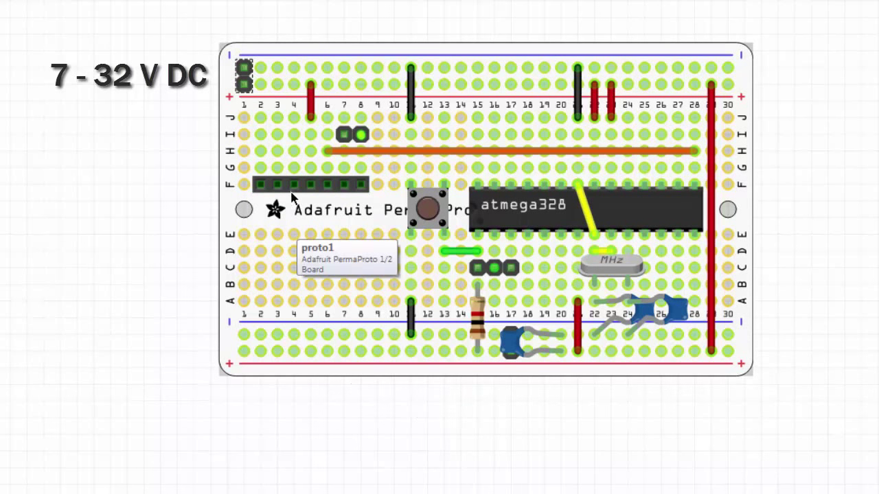
mouse_move(293, 183)
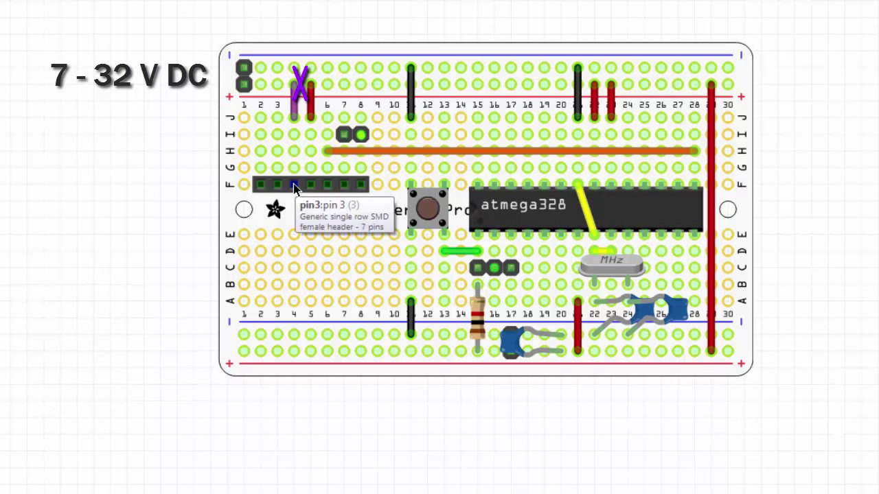
mouse_move(305, 178)
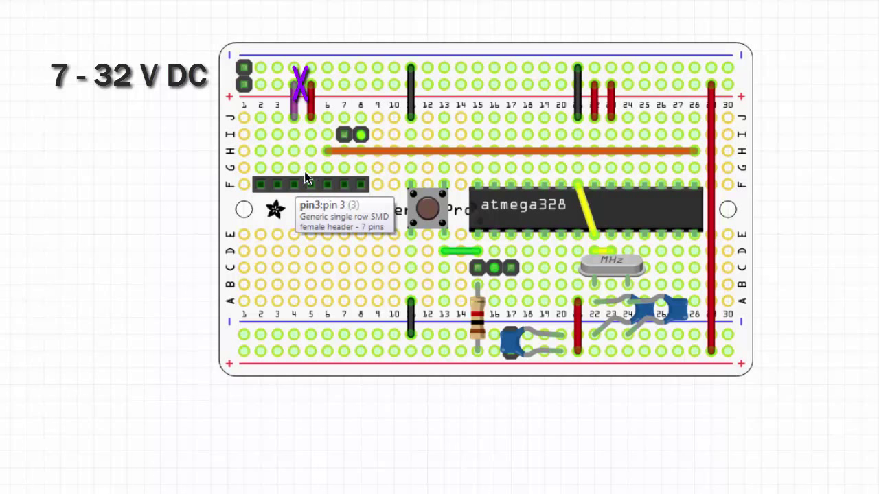